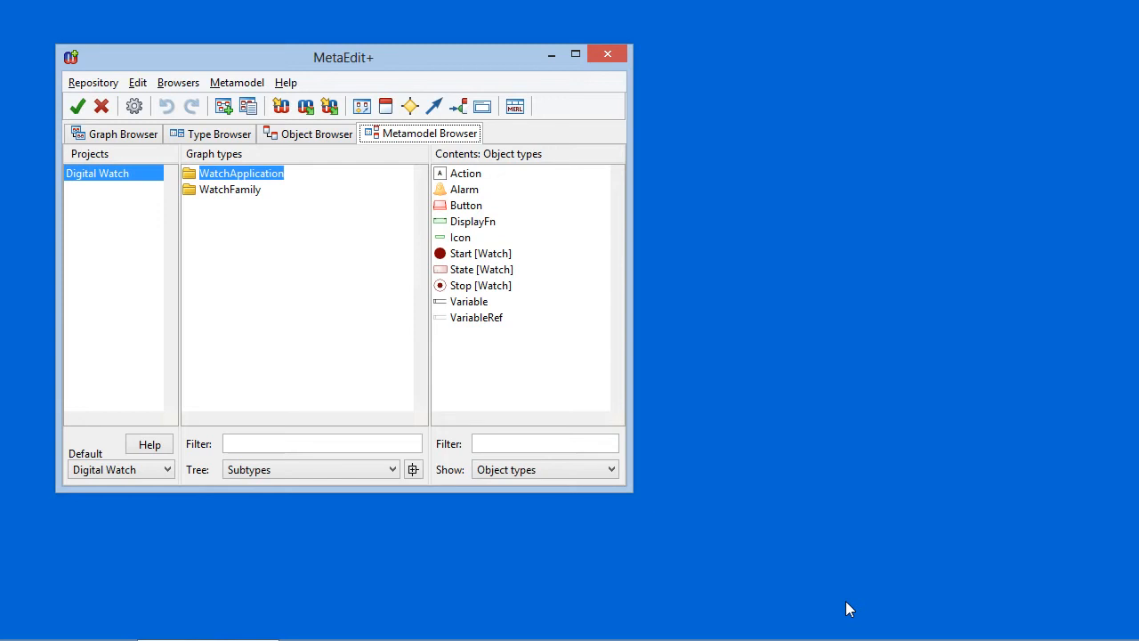
mouse_move(630, 523)
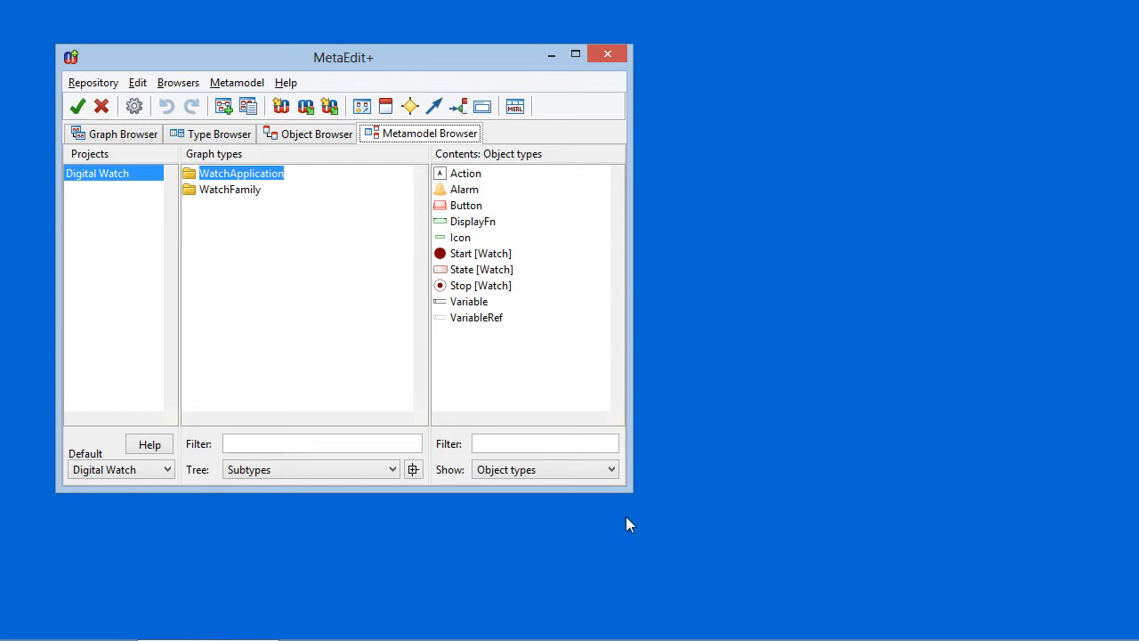
mouse_move(258, 184)
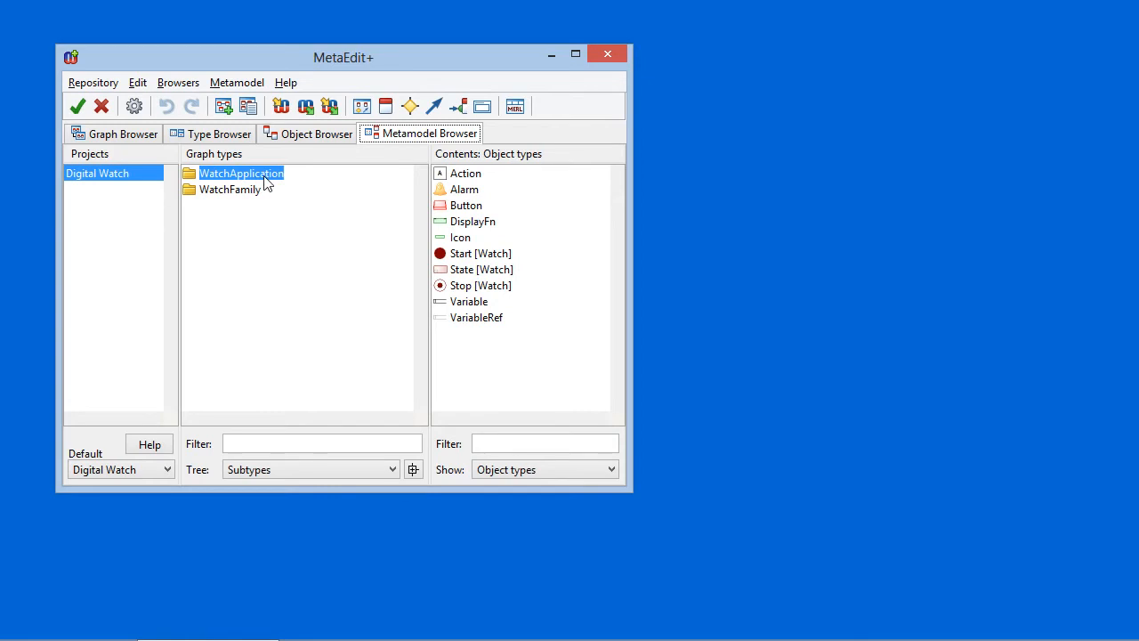
Create a new object type named File in the WatchApplication graph type
double_click(240, 172)
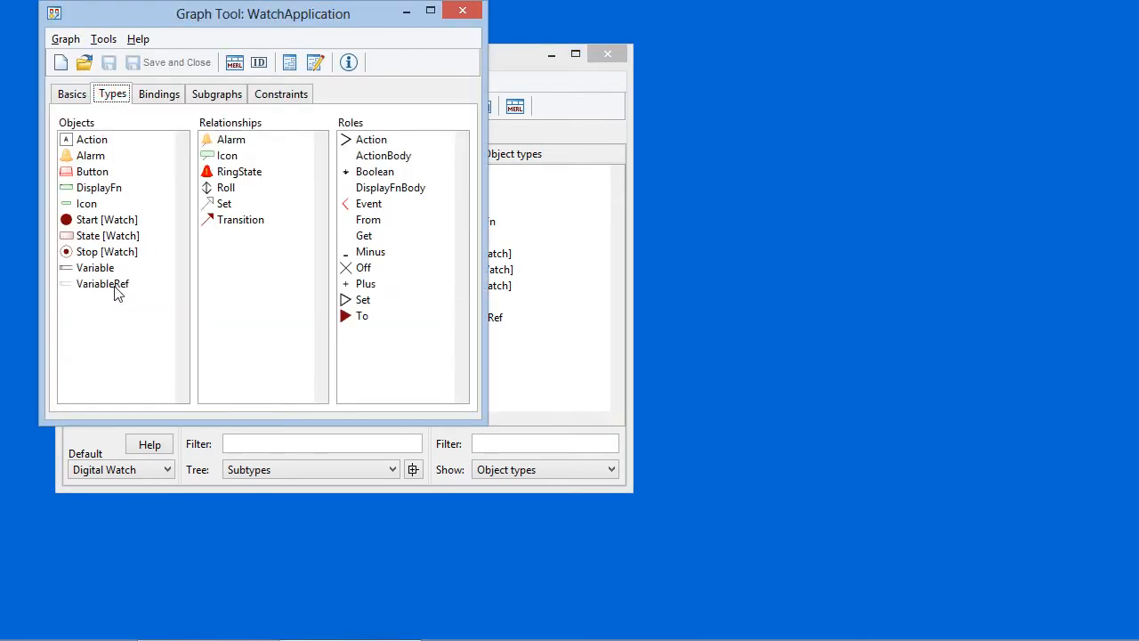
right_click(91, 139)
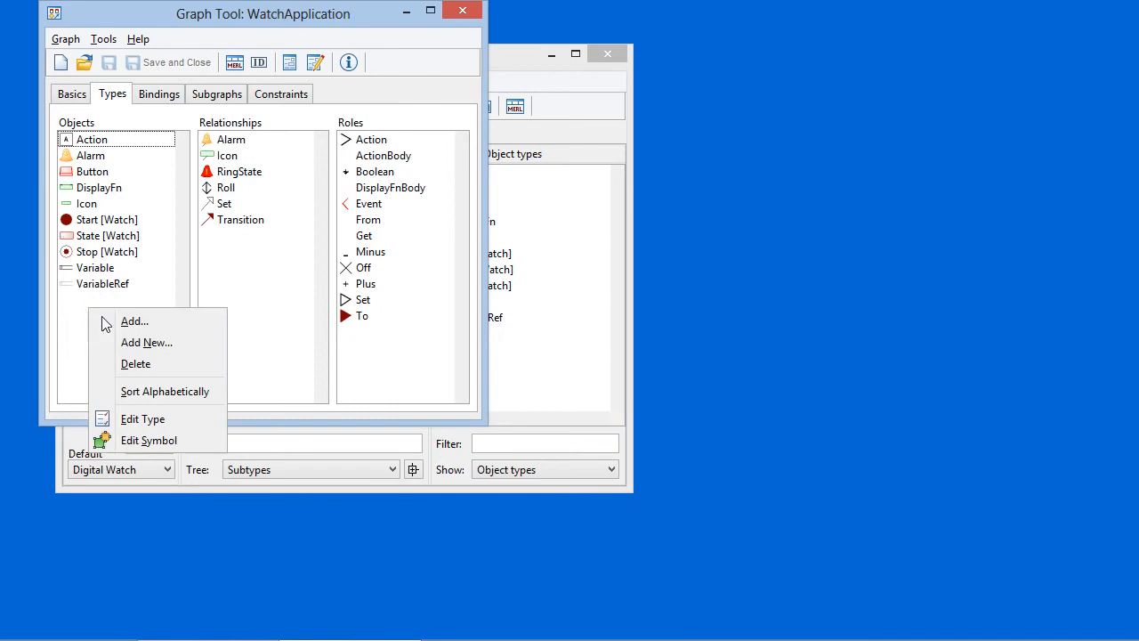
left_click(146, 343)
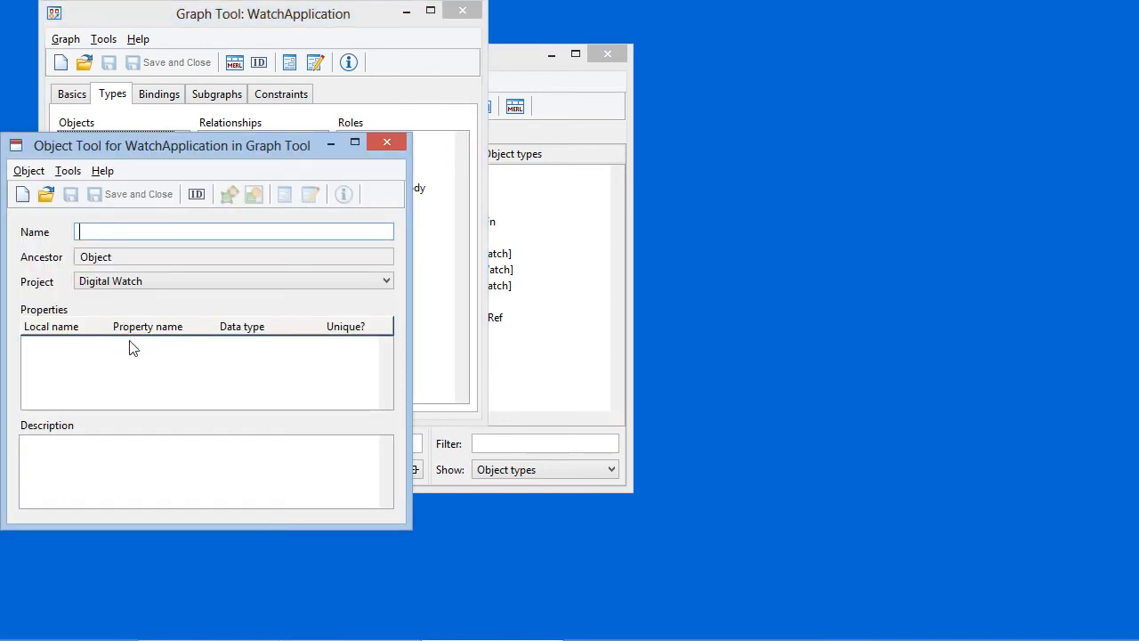
type("File")
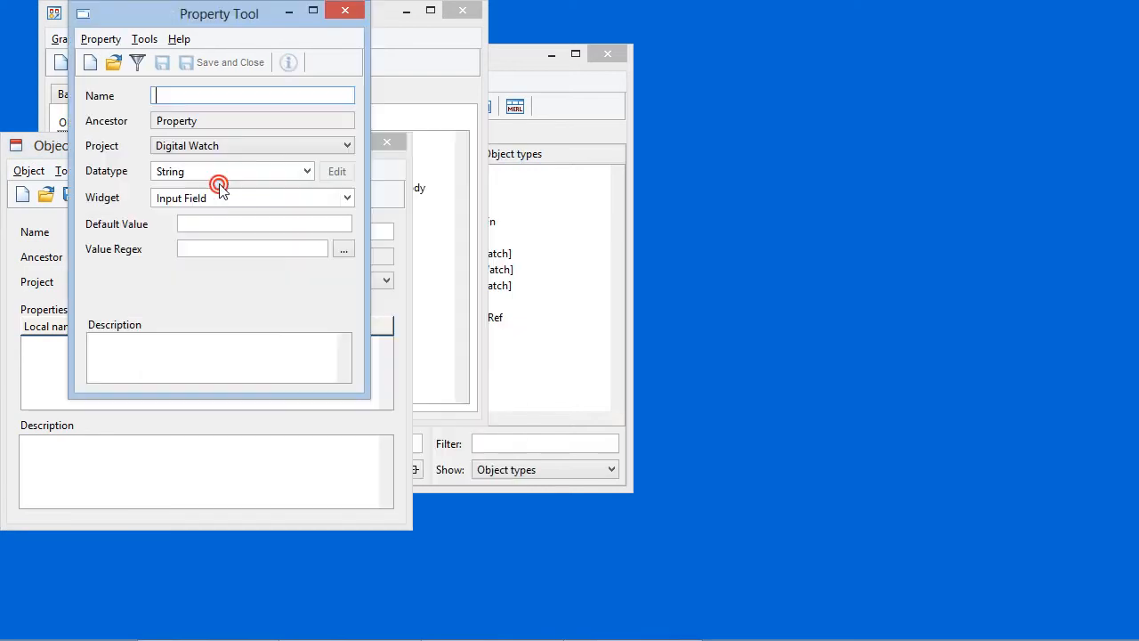
Add a File property with the External Element widget and save the object type
type("File")
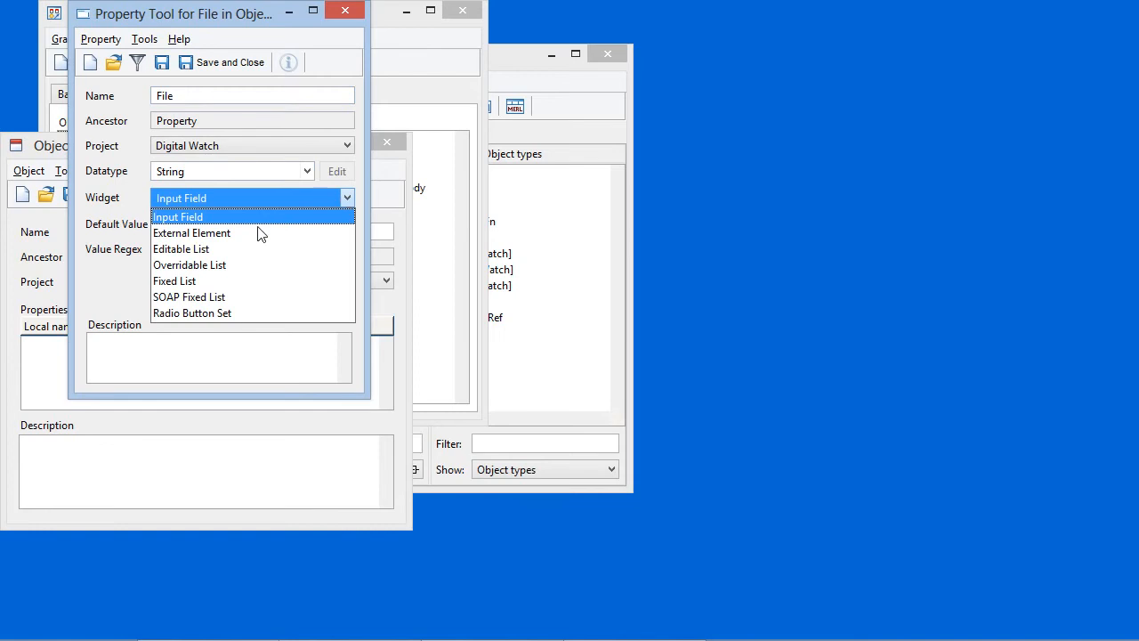
left_click(192, 232)
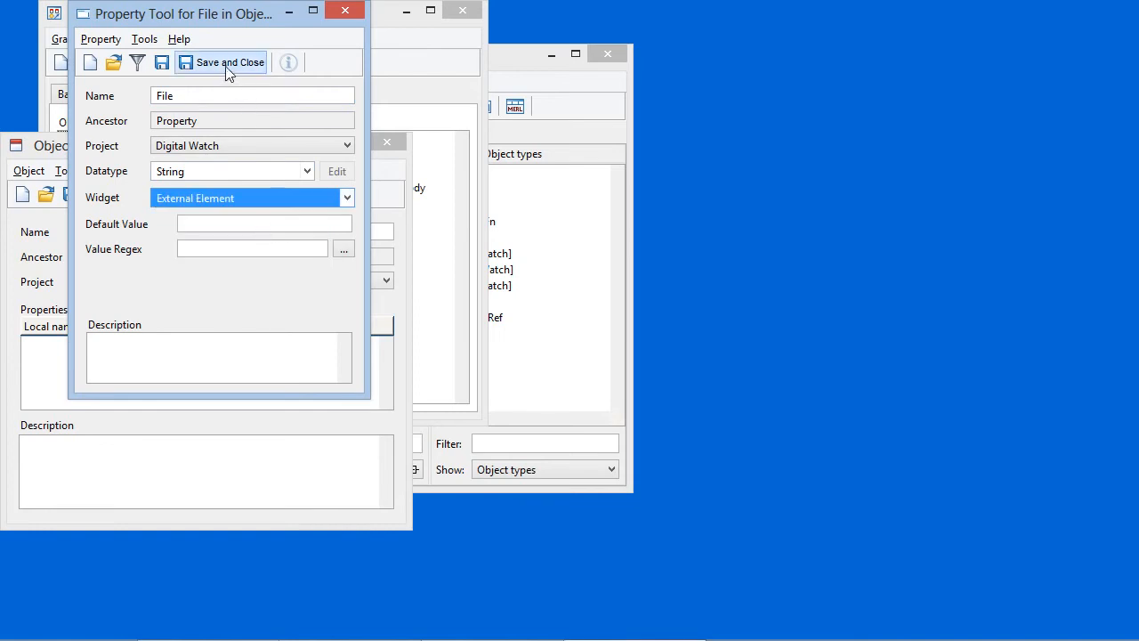
left_click(227, 62)
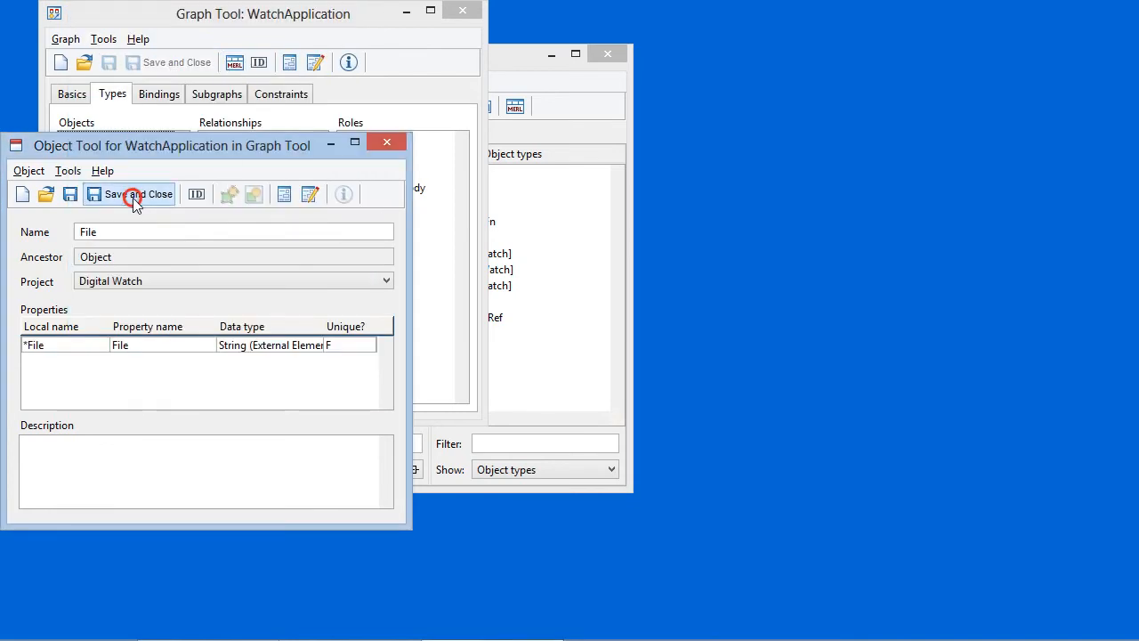
left_click(144, 194)
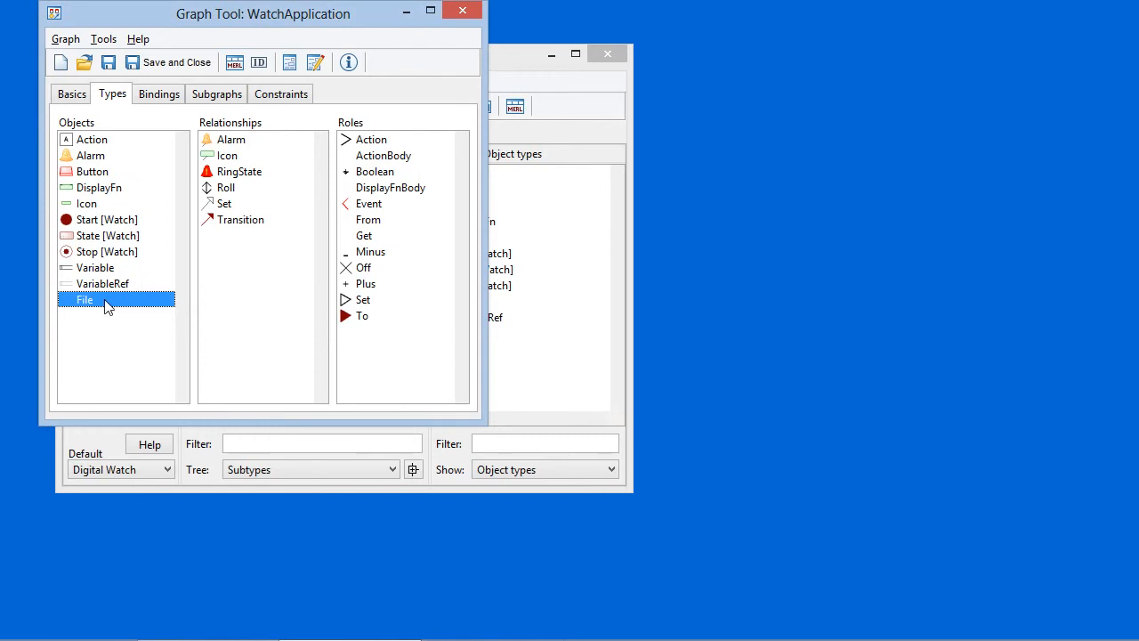
Open the Symbol Editor for the File object type
right_click(85, 299)
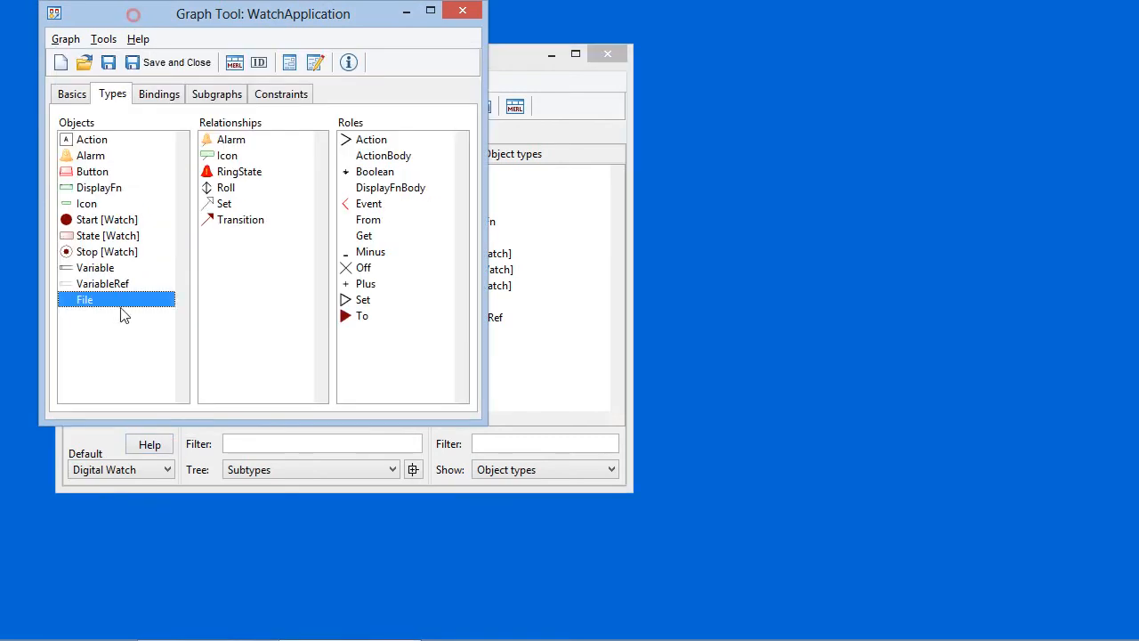
double_click(86, 299)
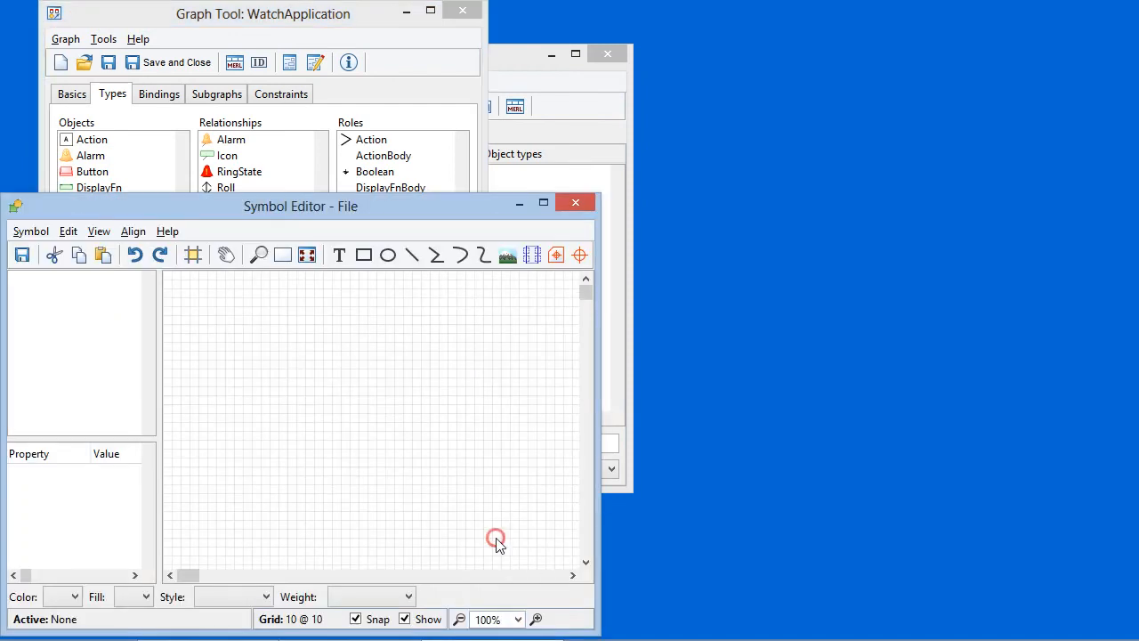
Add a text element whose content comes from a generator reading the file name
left_click(339, 255)
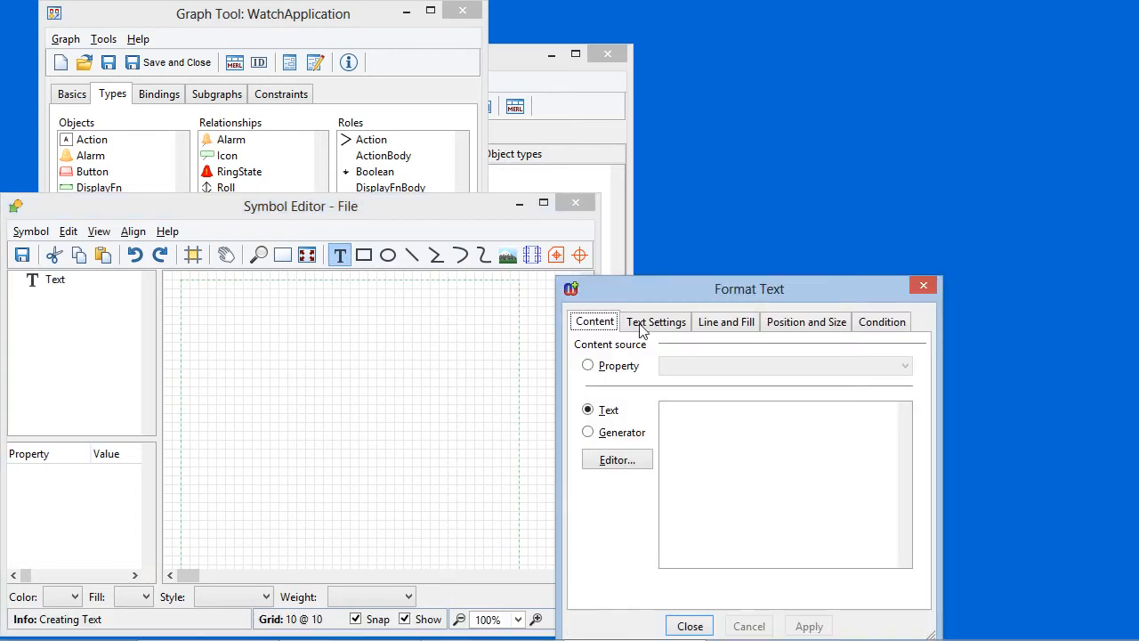
left_click(588, 432)
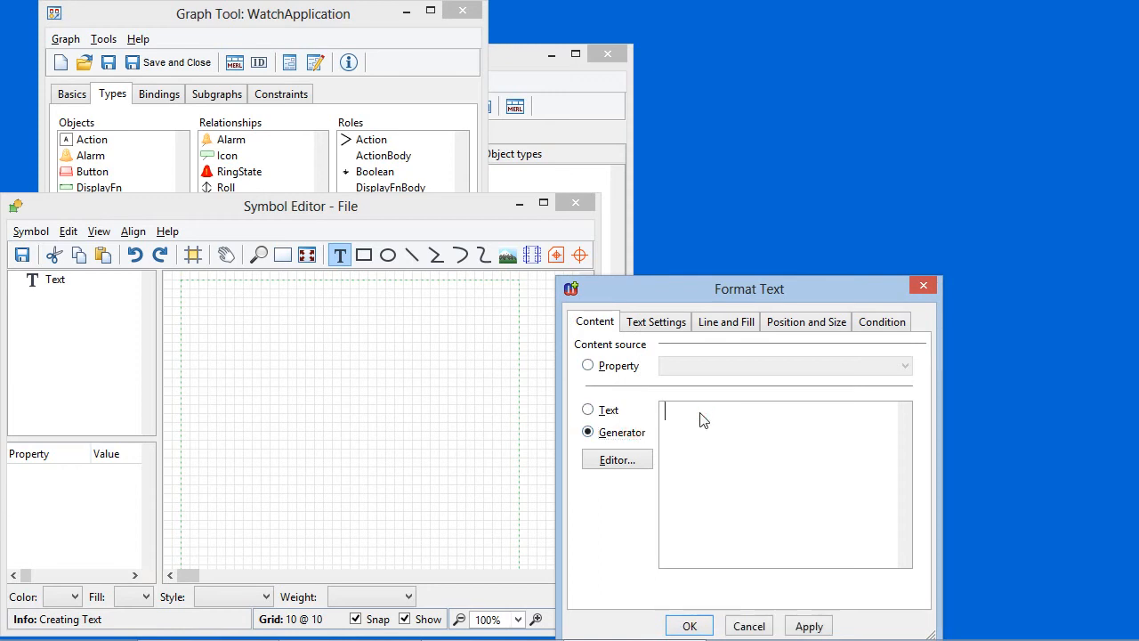
type("file")
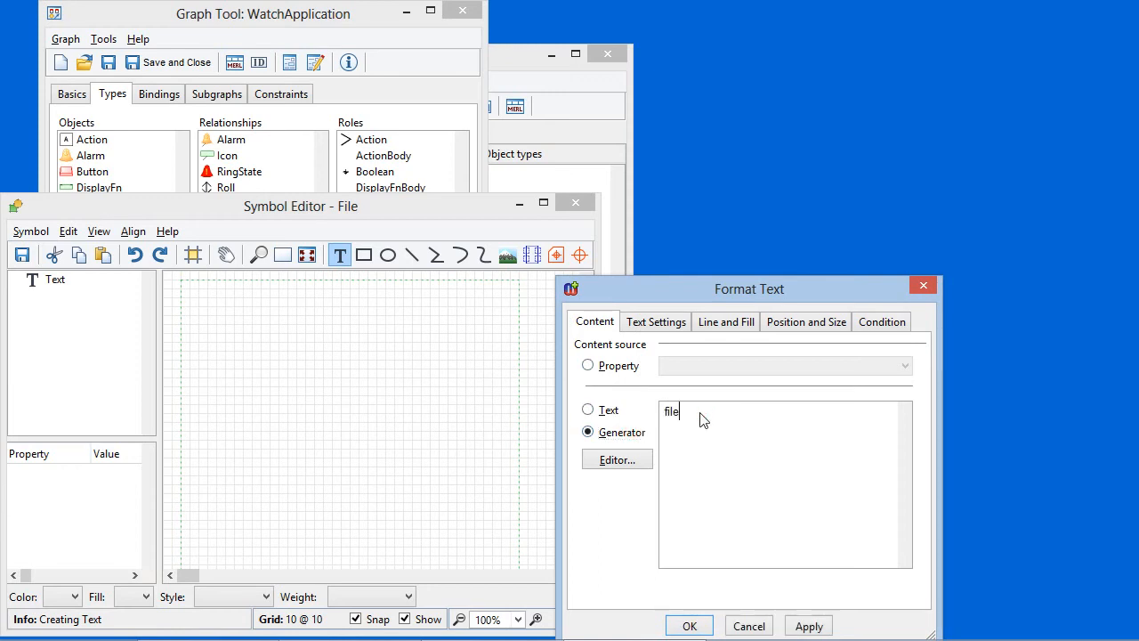
type("name")
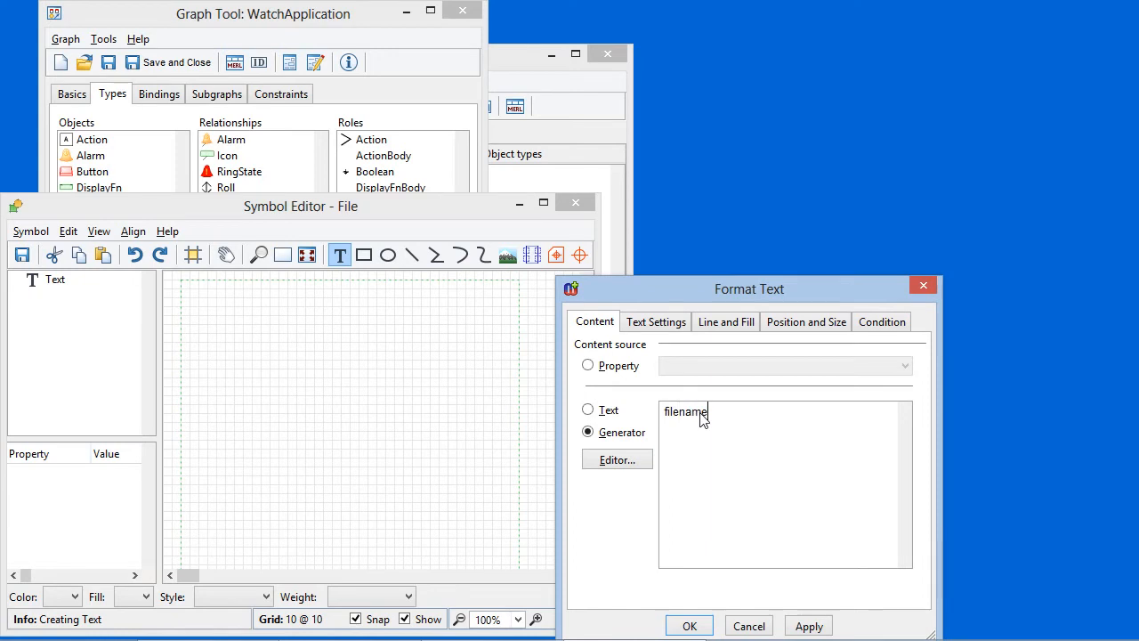
type(":File; read")
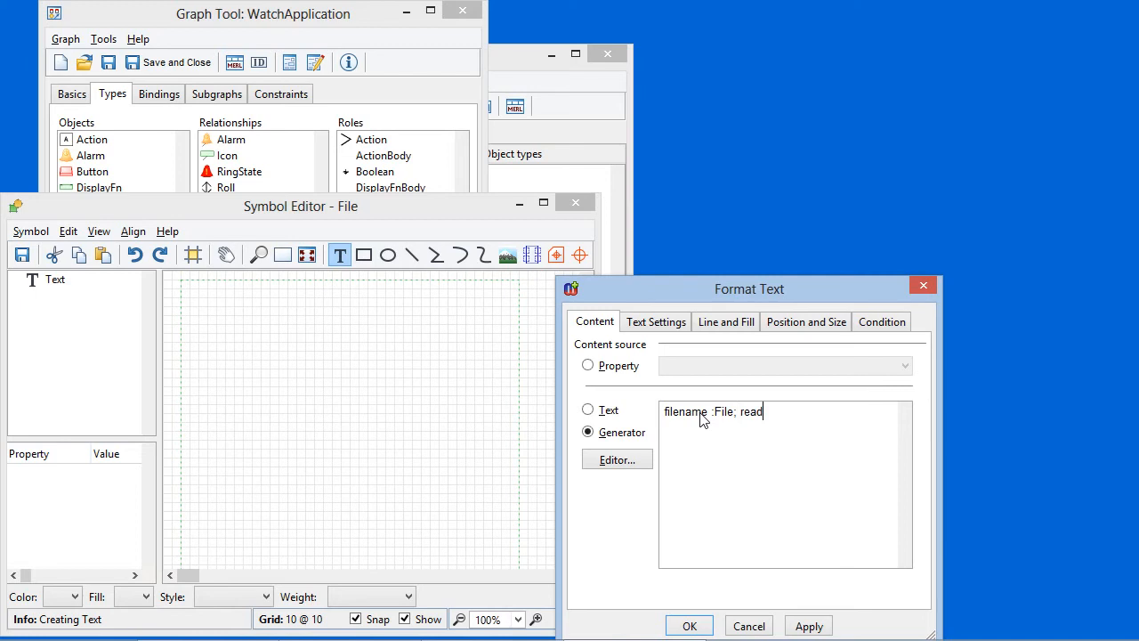
Give the text element a white fill and confirm its settings
left_click(656, 321)
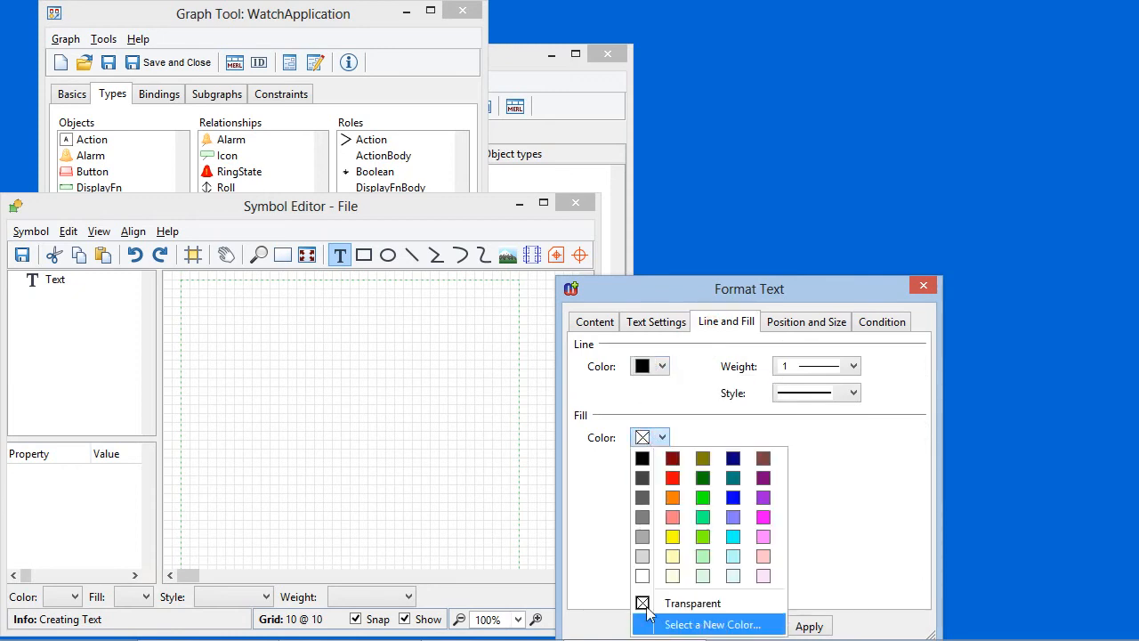
left_click(643, 603)
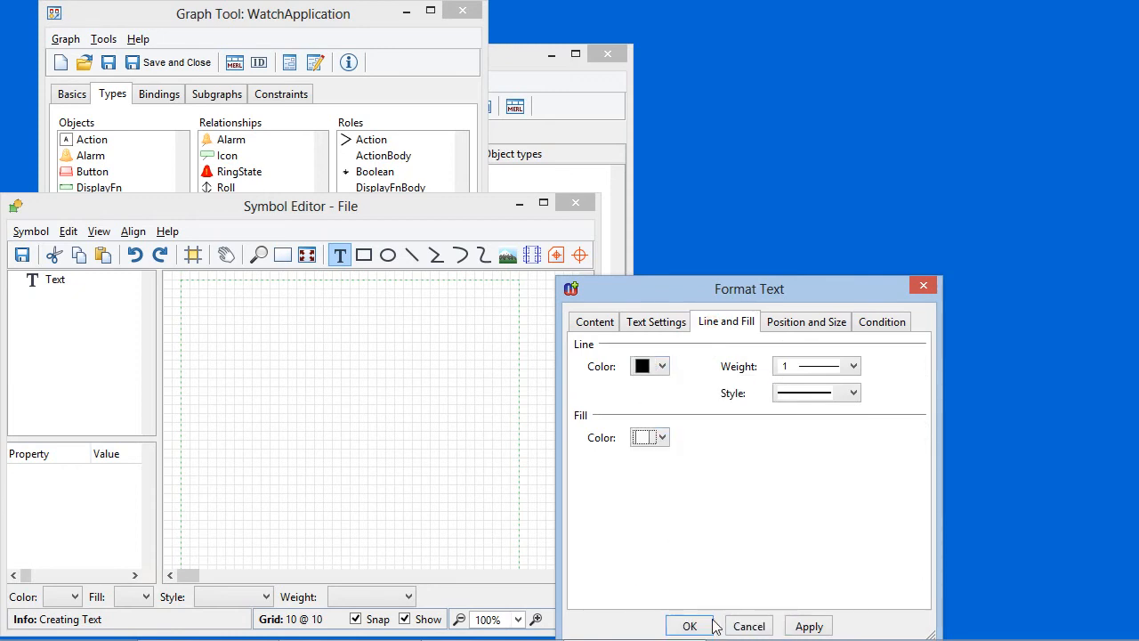
left_click(689, 626)
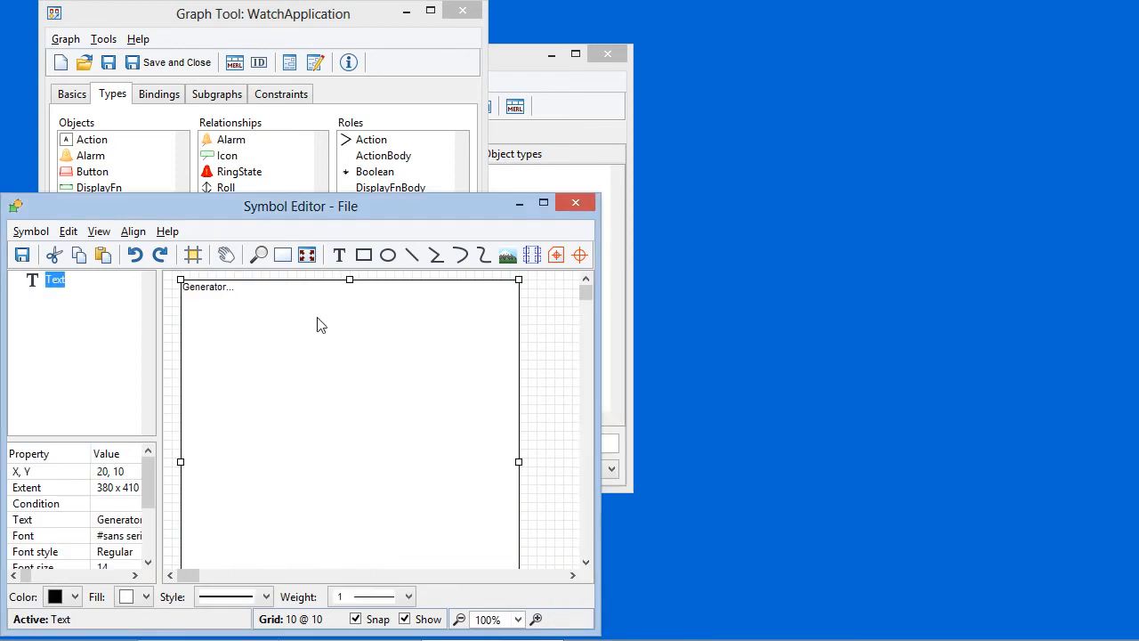
Switch to the Graph Browser listing the test WatchApplication graph
left_click(23, 255)
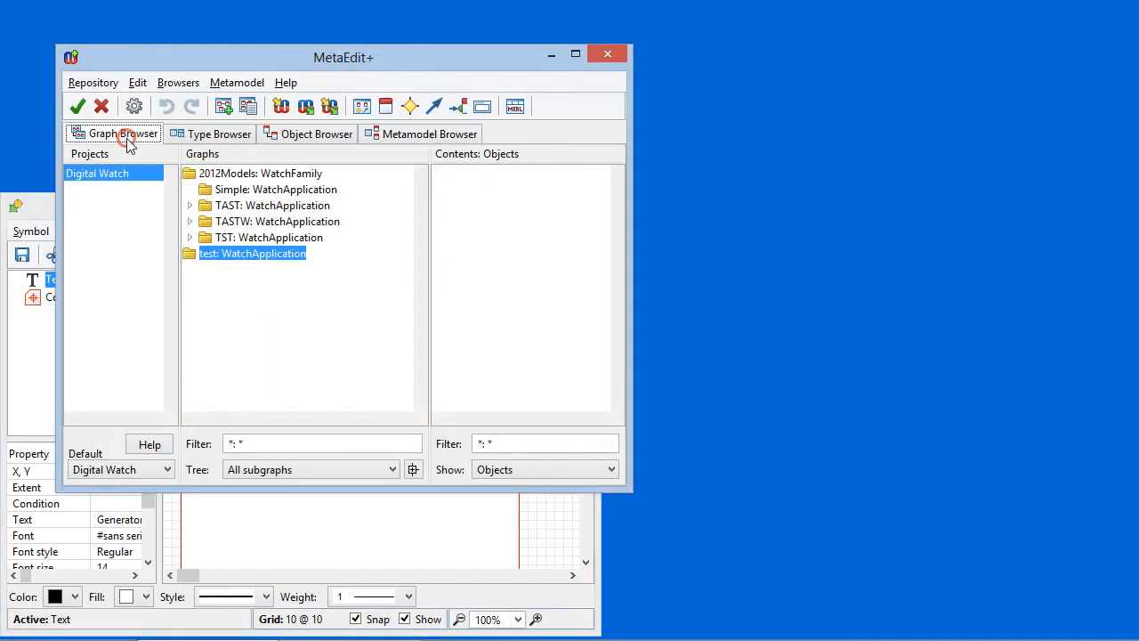
Place a File object in the test WatchApplication diagram linked to D:\tmp\Simple.c
double_click(252, 253)
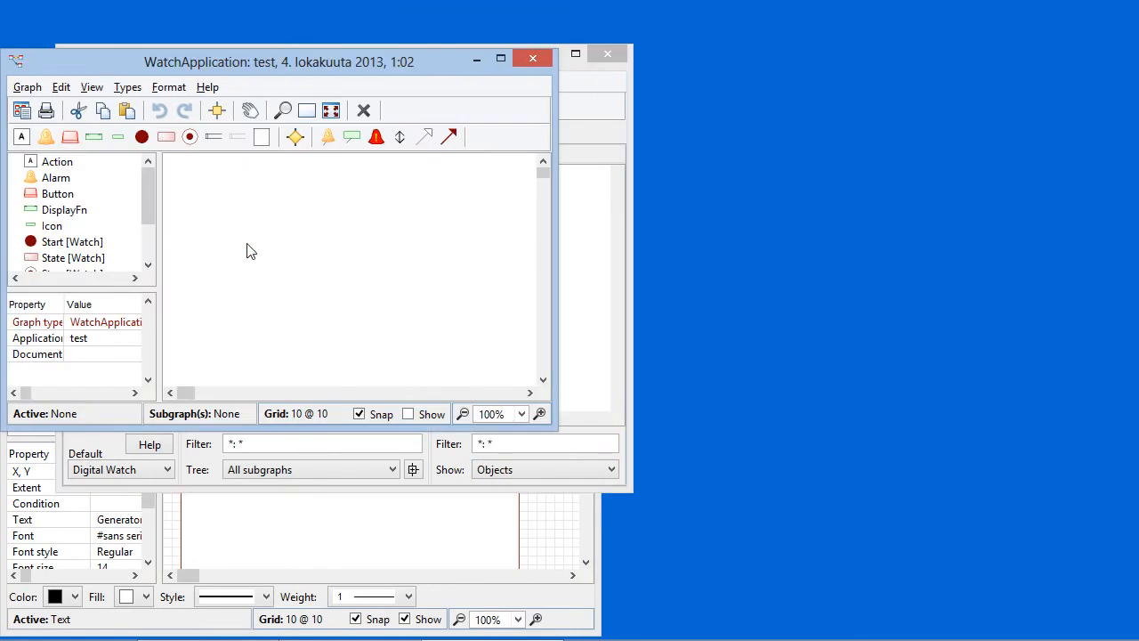
left_click(500, 58)
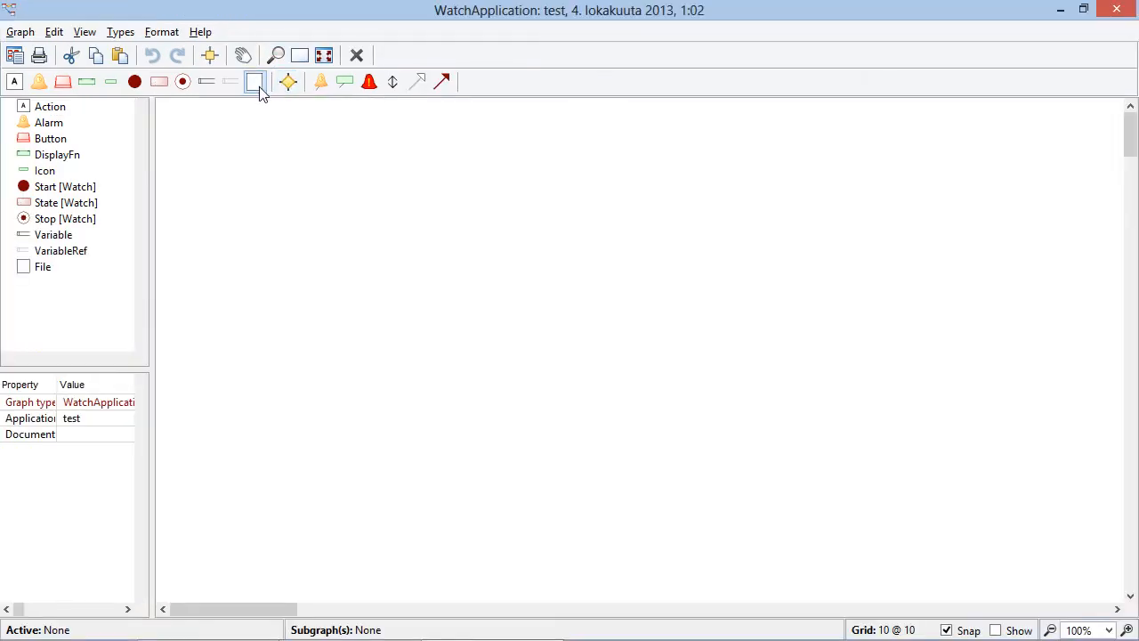
left_click(256, 81)
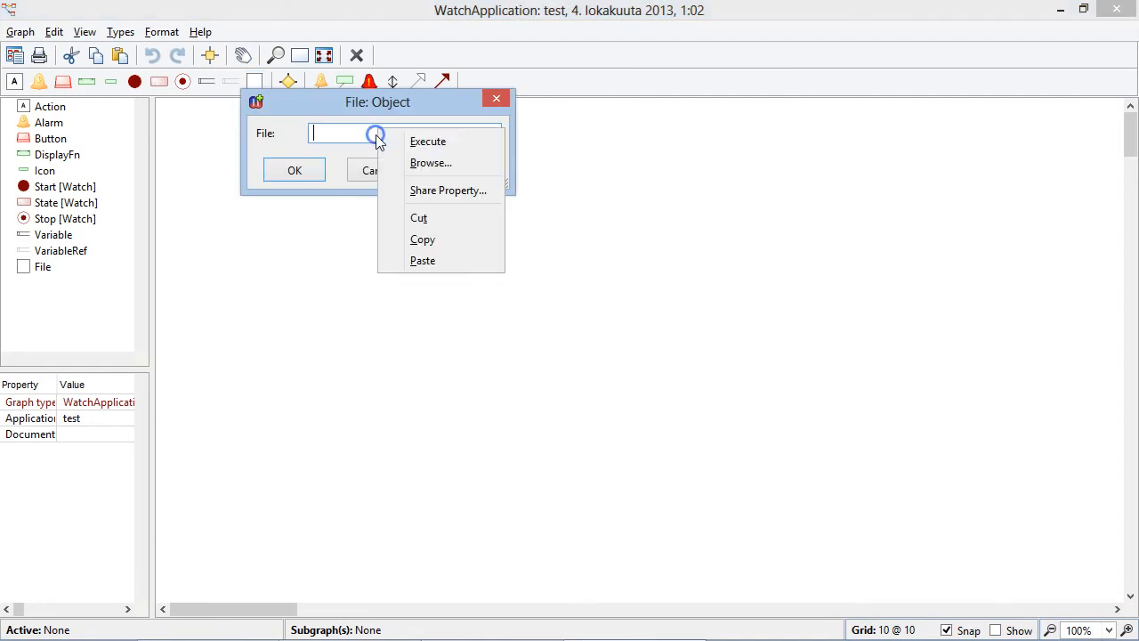
mouse_move(428, 141)
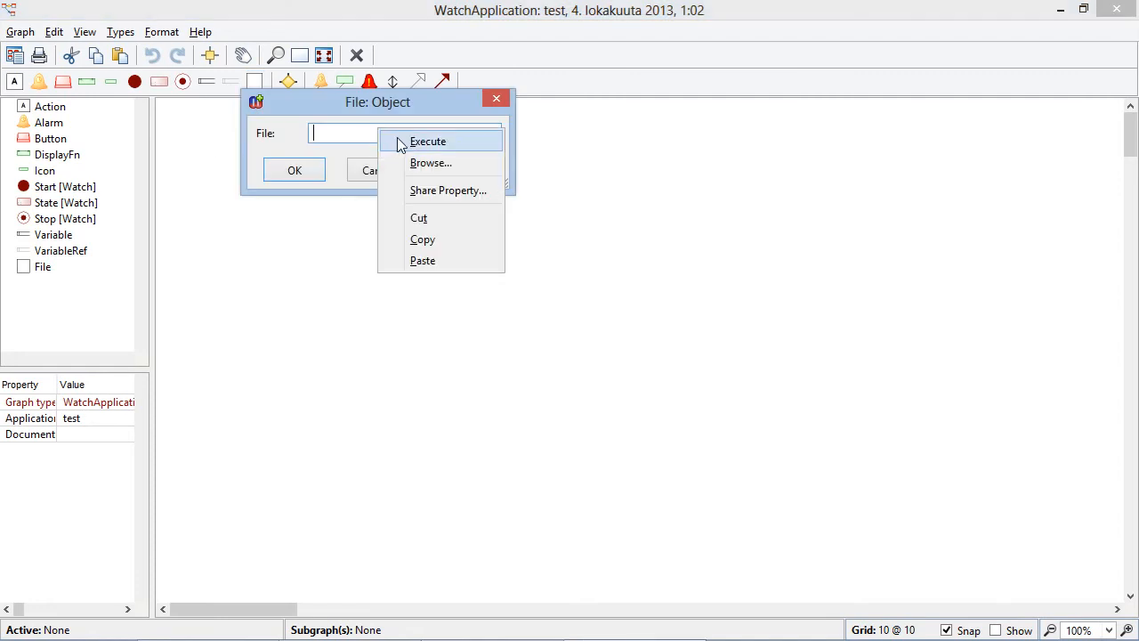
left_click(430, 162)
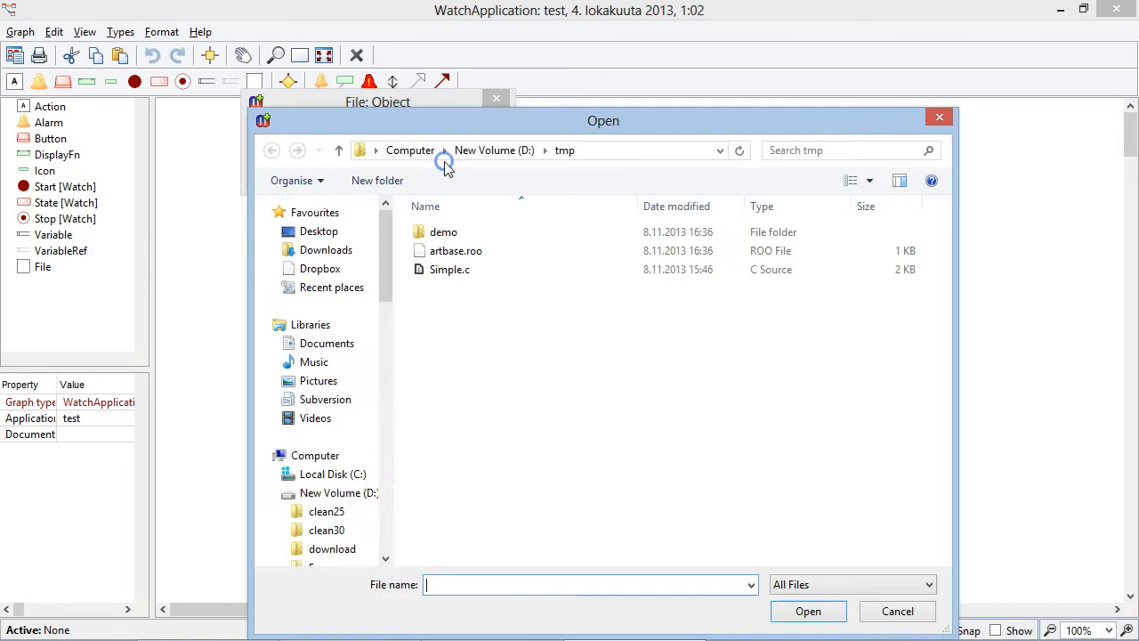
double_click(449, 269)
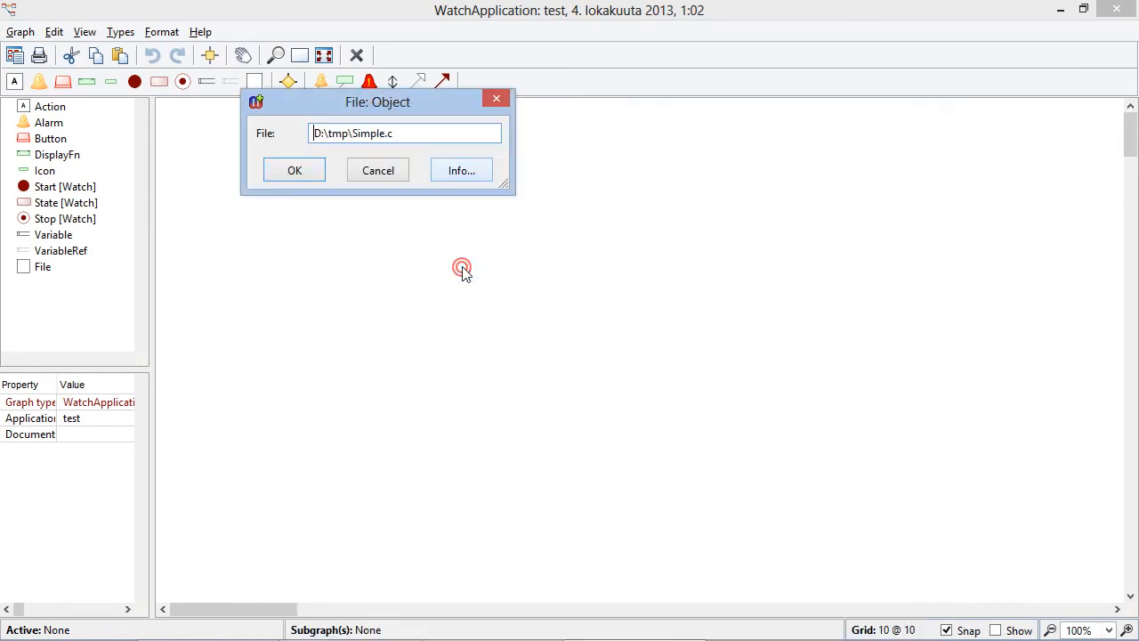
Confirm the File object so it shows Simple.c, then return to the symbol's text settings
left_click(295, 170)
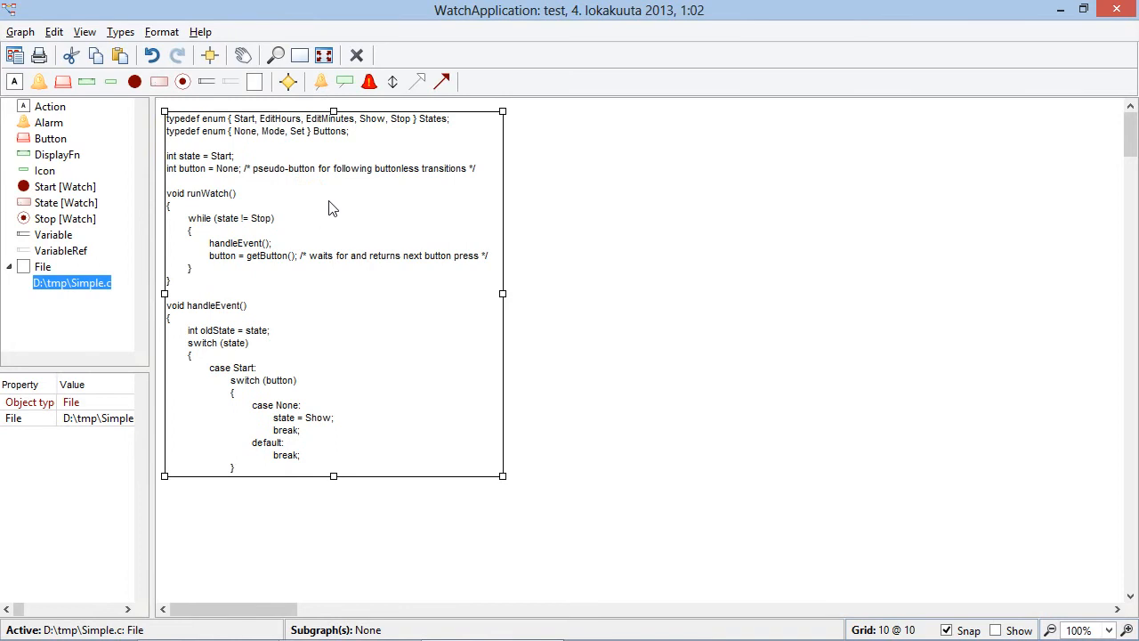
mouse_move(361, 229)
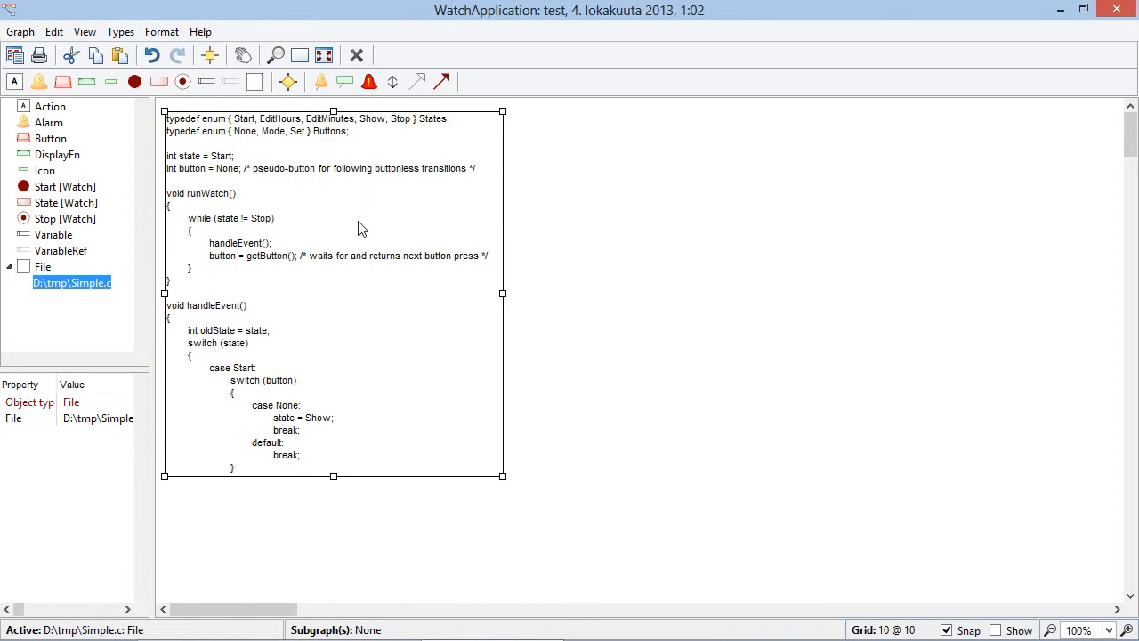
mouse_move(319, 233)
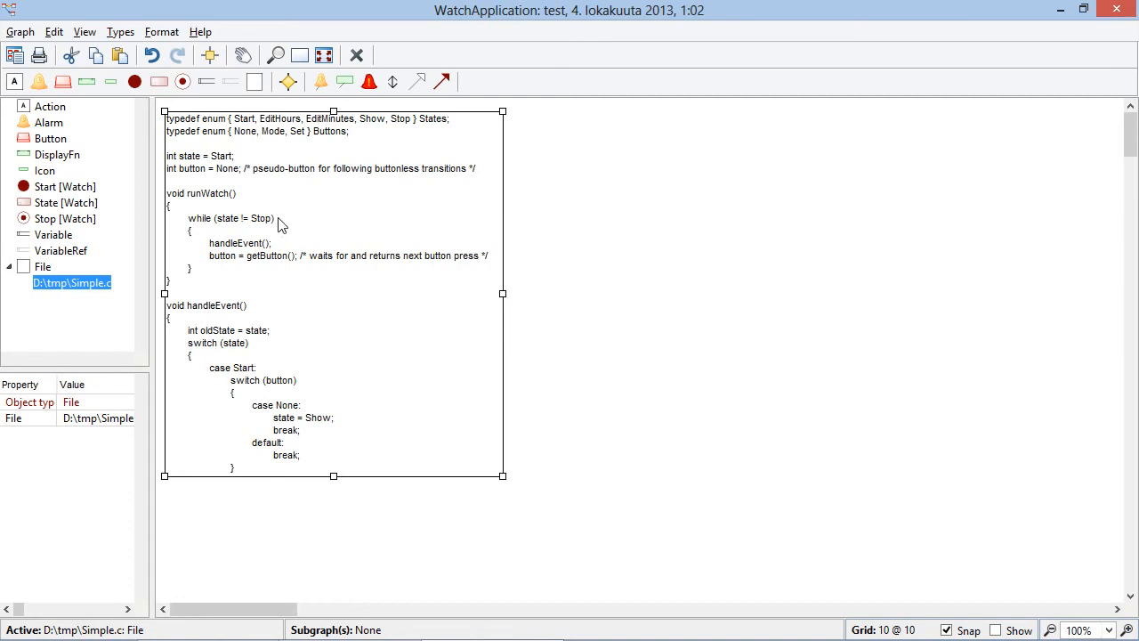
left_click(349, 628)
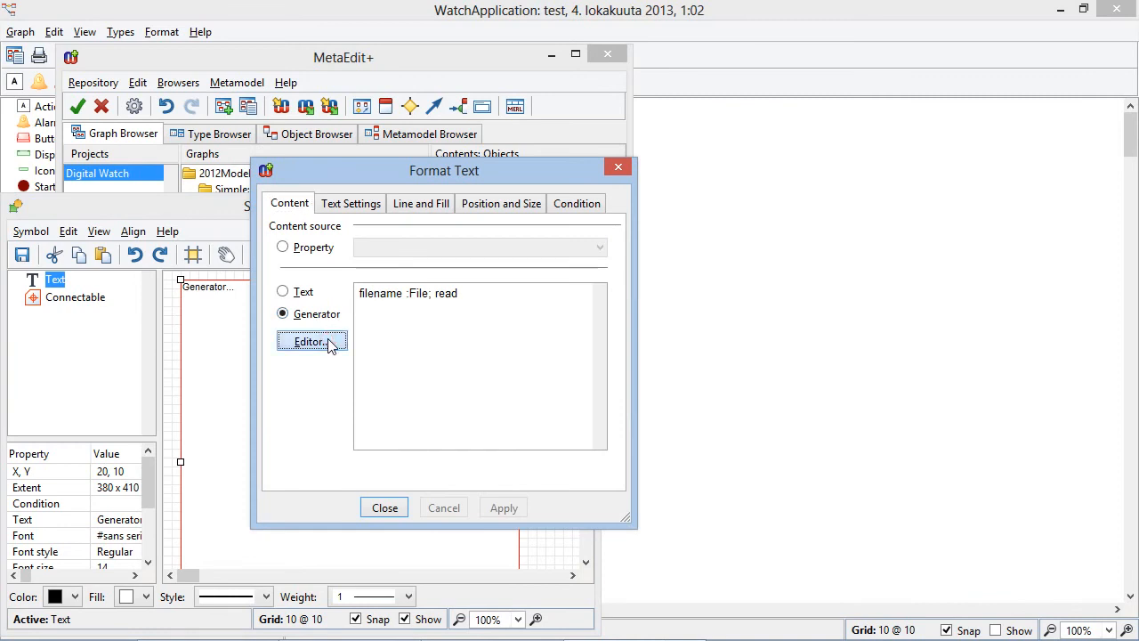
left_click(310, 341)
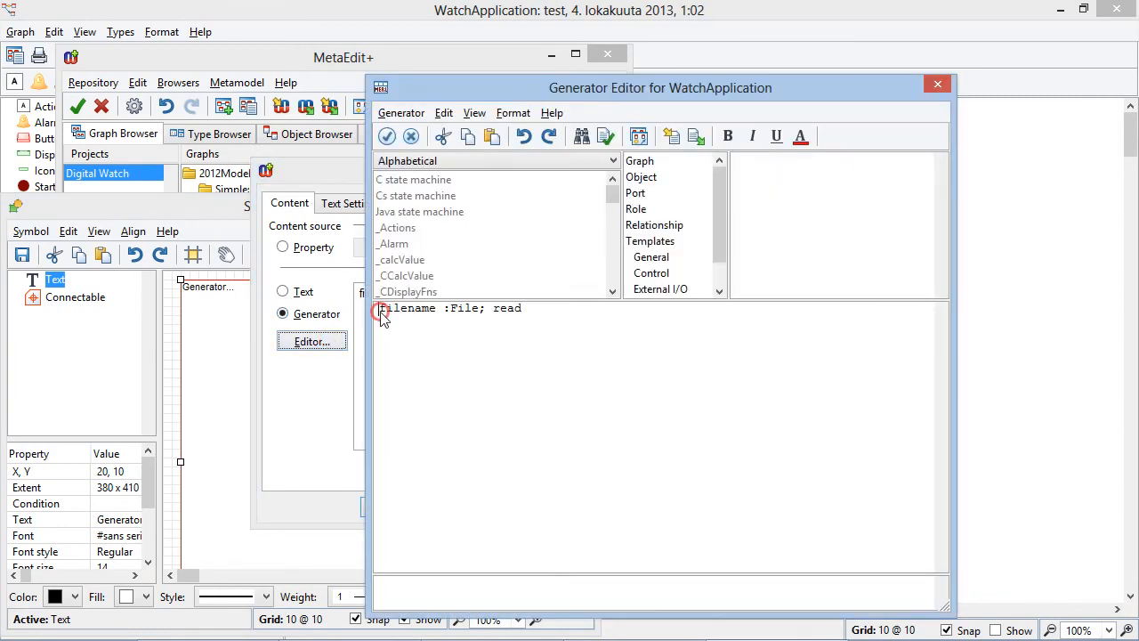
left_click(381, 308)
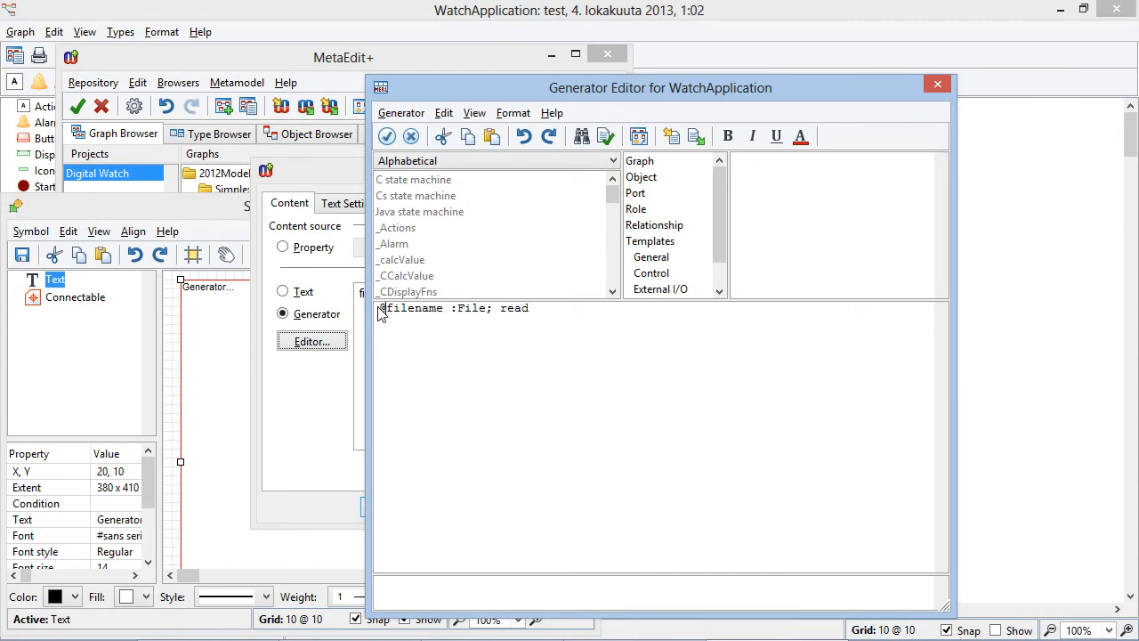
type("@lines = __(")
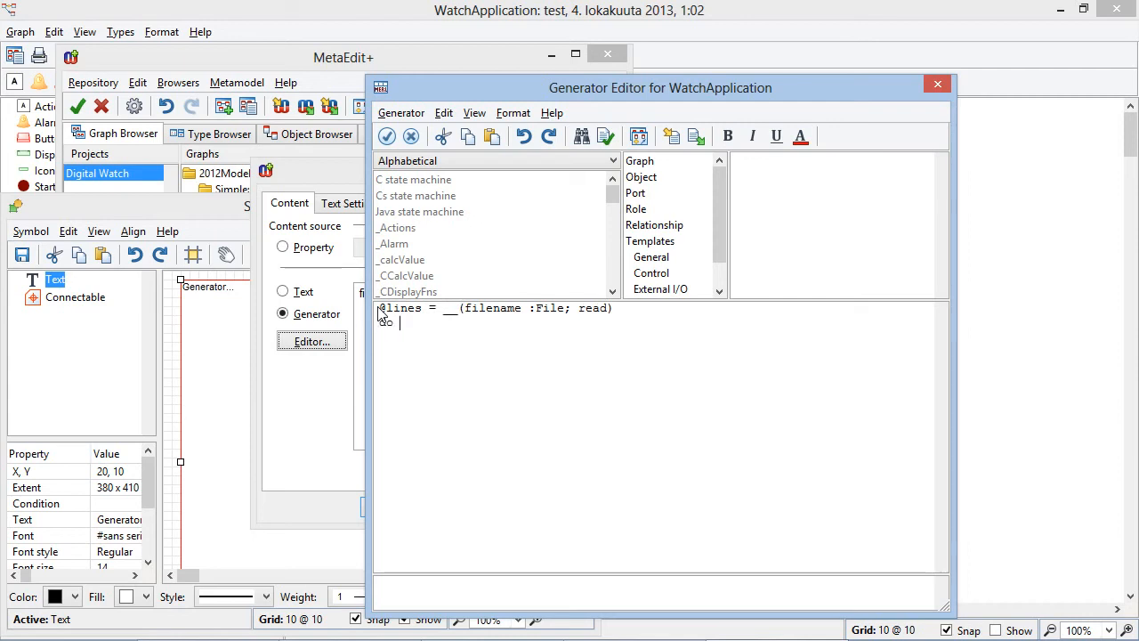
type("@1")
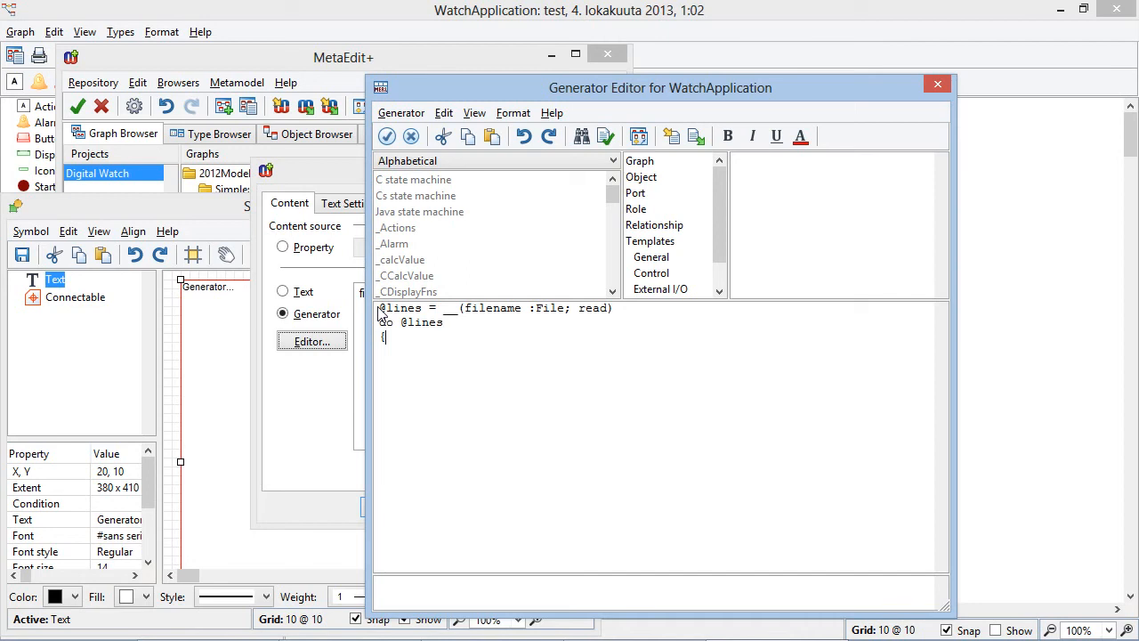
type("@")
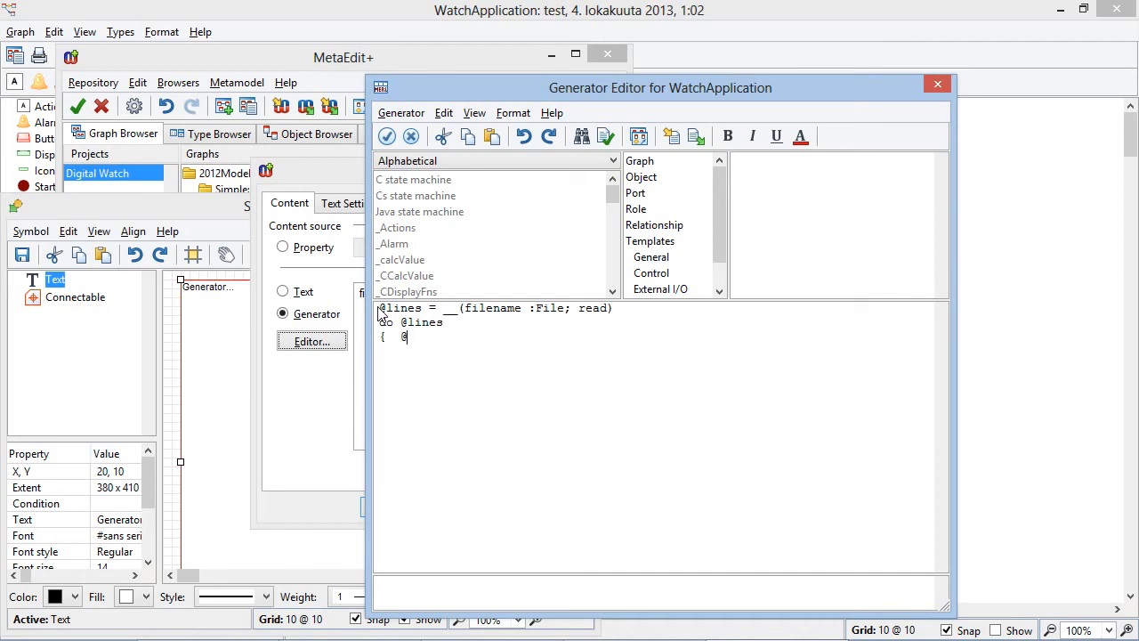
type("ix")
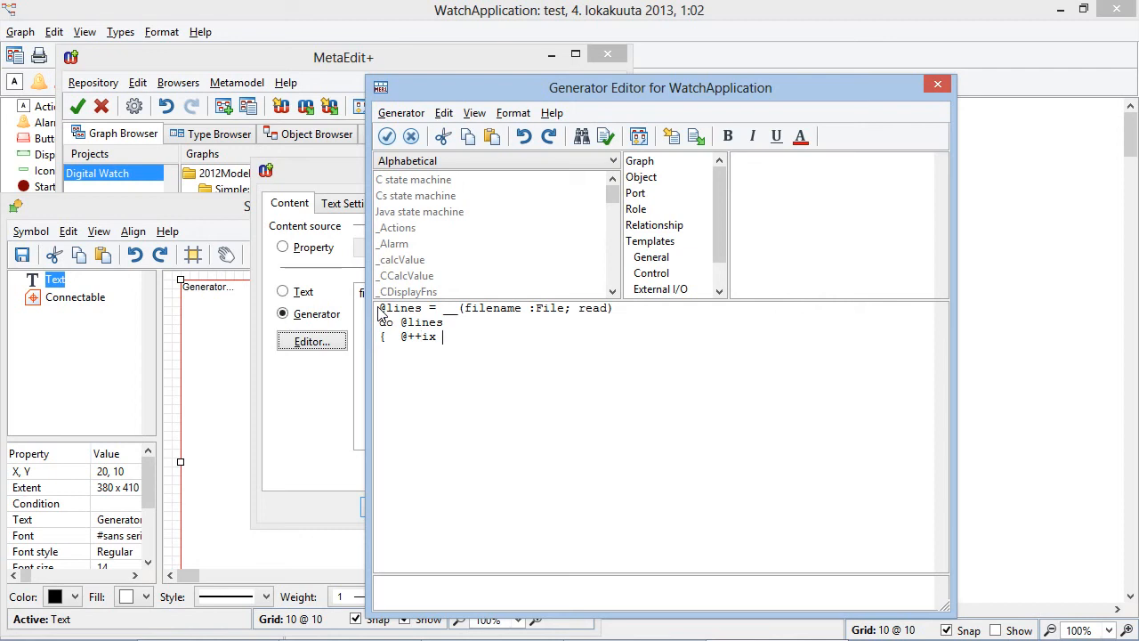
type("' ' id newline")
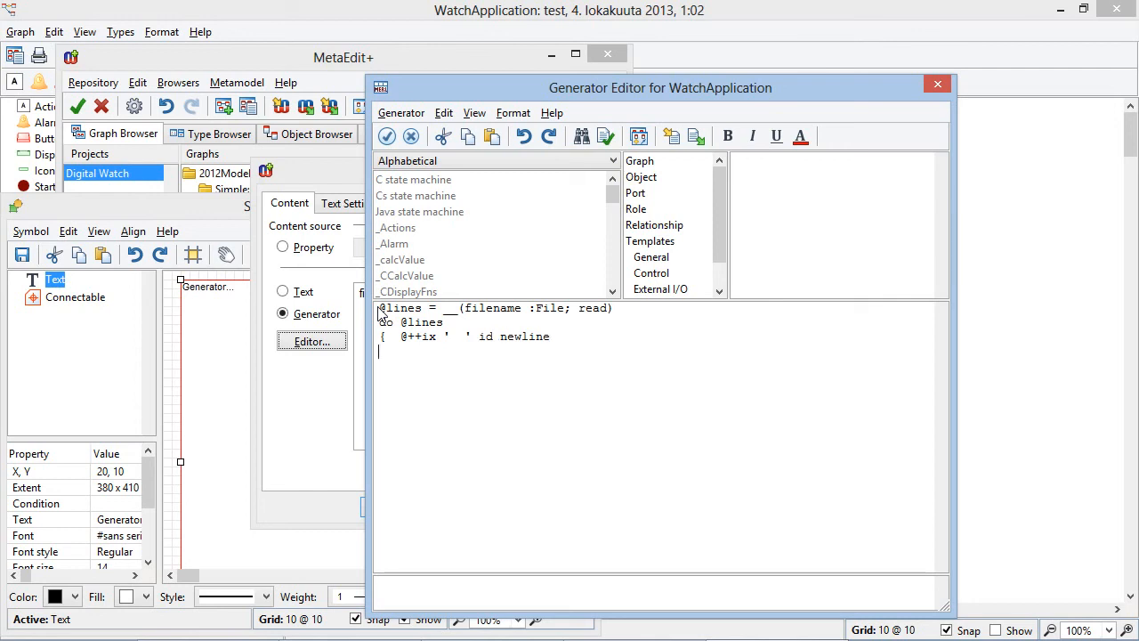
type("}")
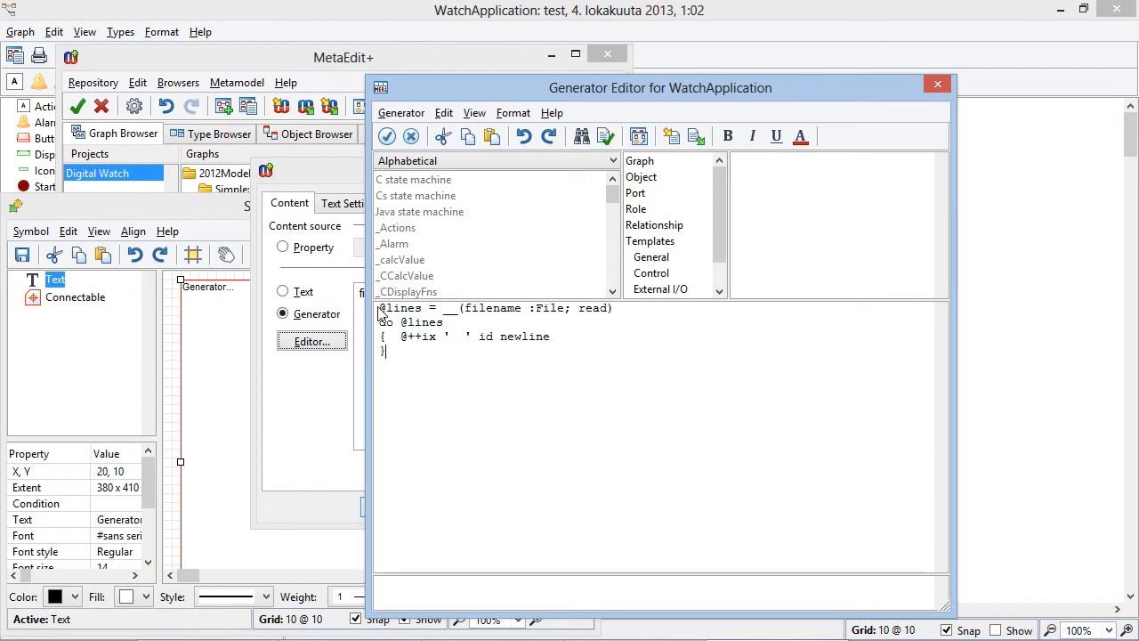
Colour the @++ix line-number counter via Format > Color
double_click(412, 337)
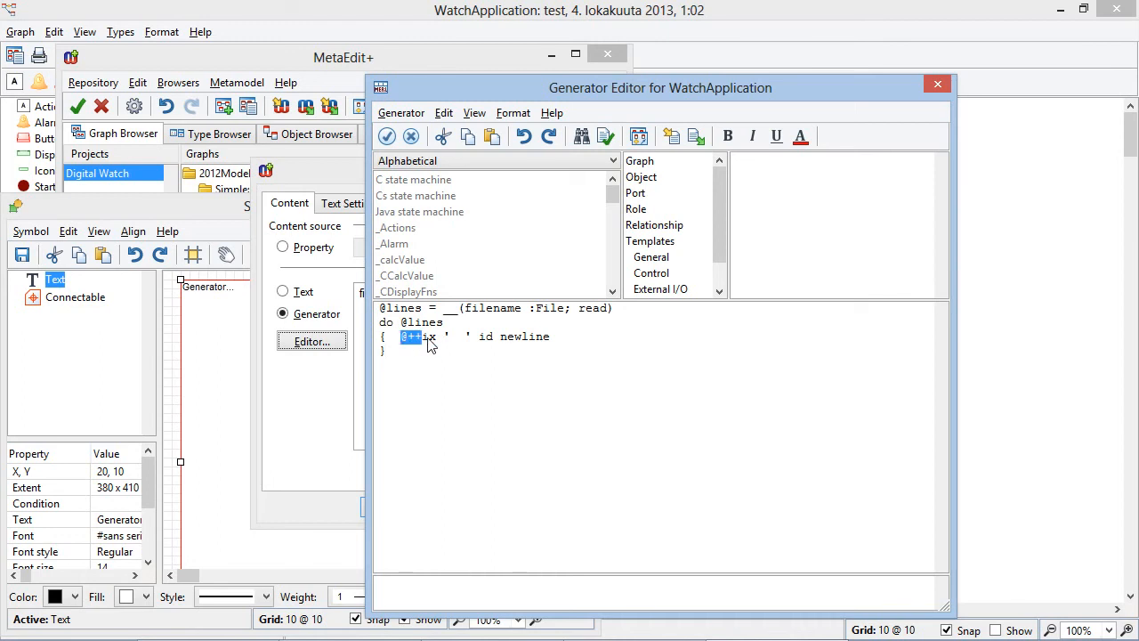
left_click(513, 112)
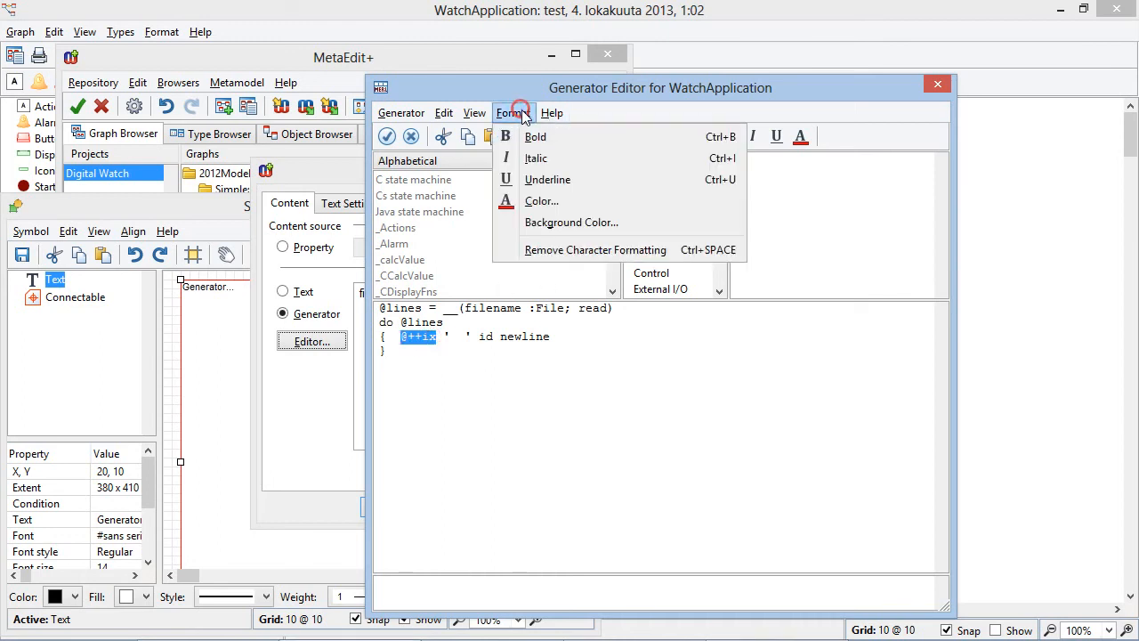
left_click(542, 200)
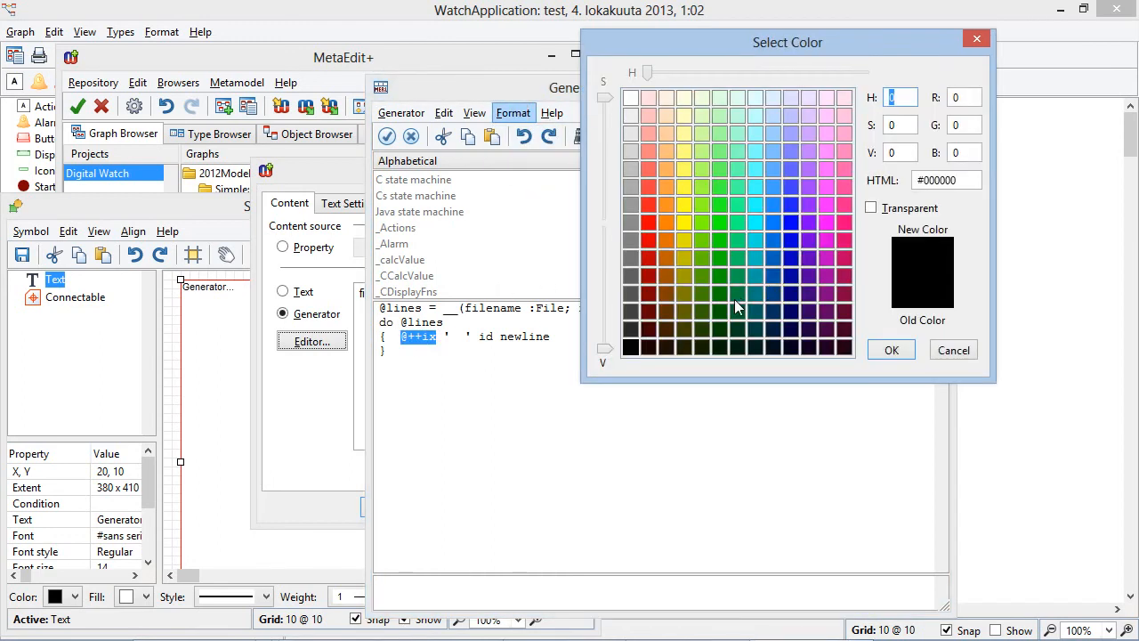
left_click(952, 349)
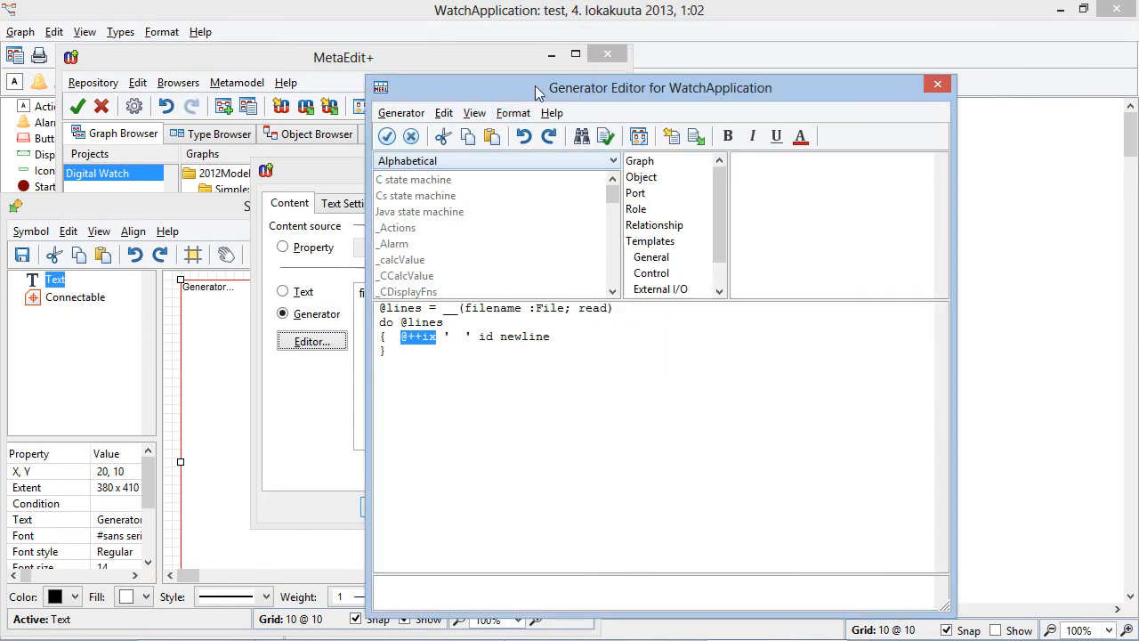
Save the generator so the File object shows Simple.c with green line numbers
left_click(800, 136)
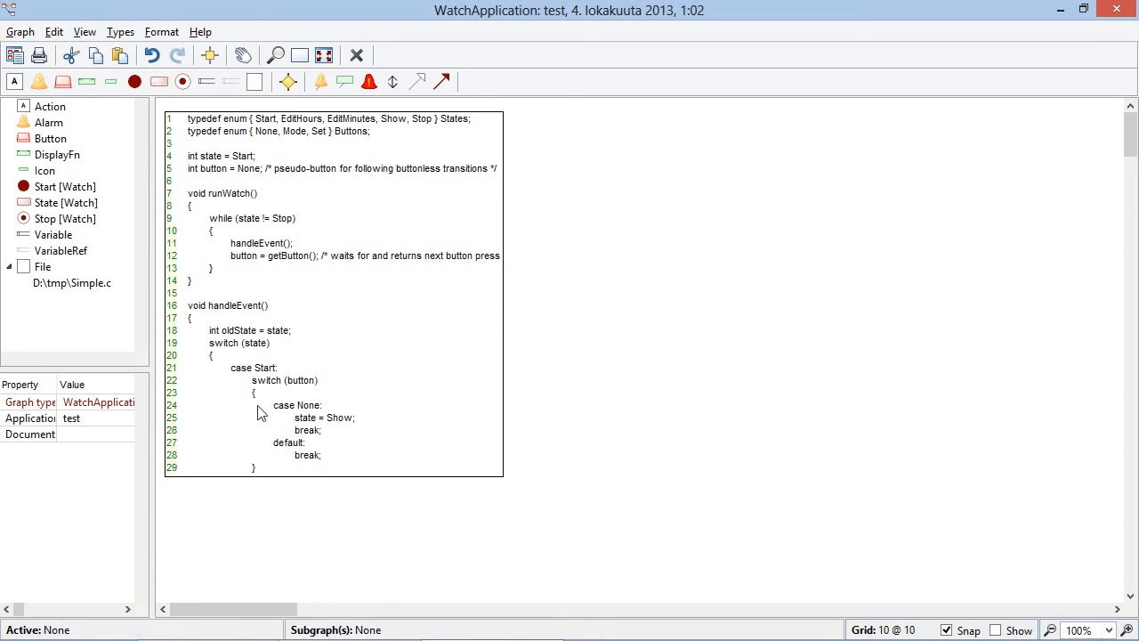
mouse_move(343, 325)
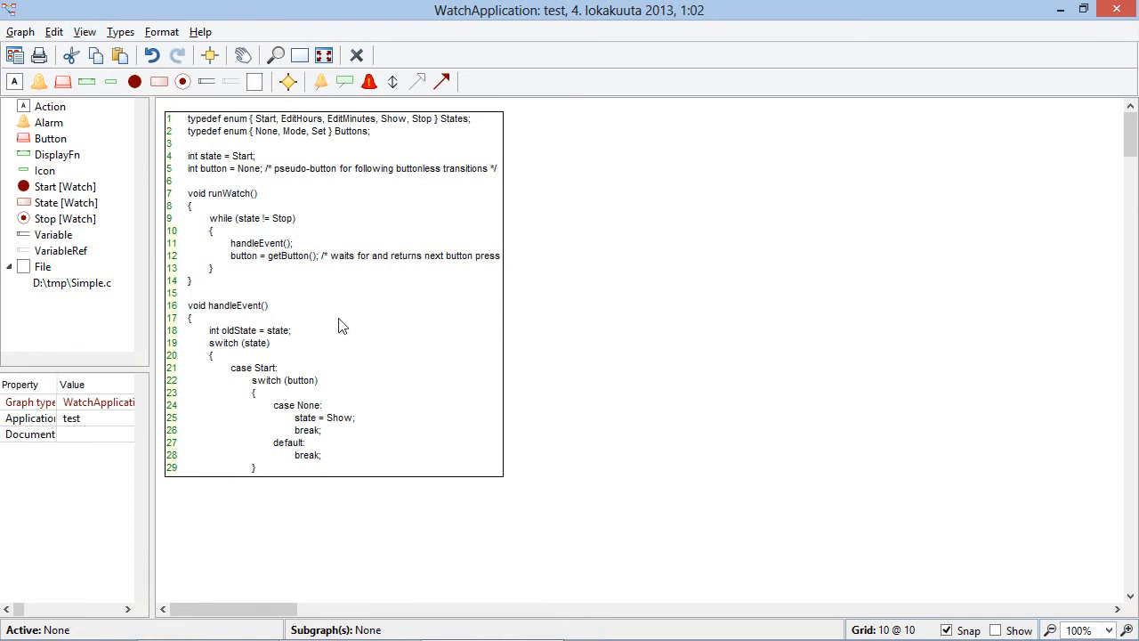
mouse_move(372, 205)
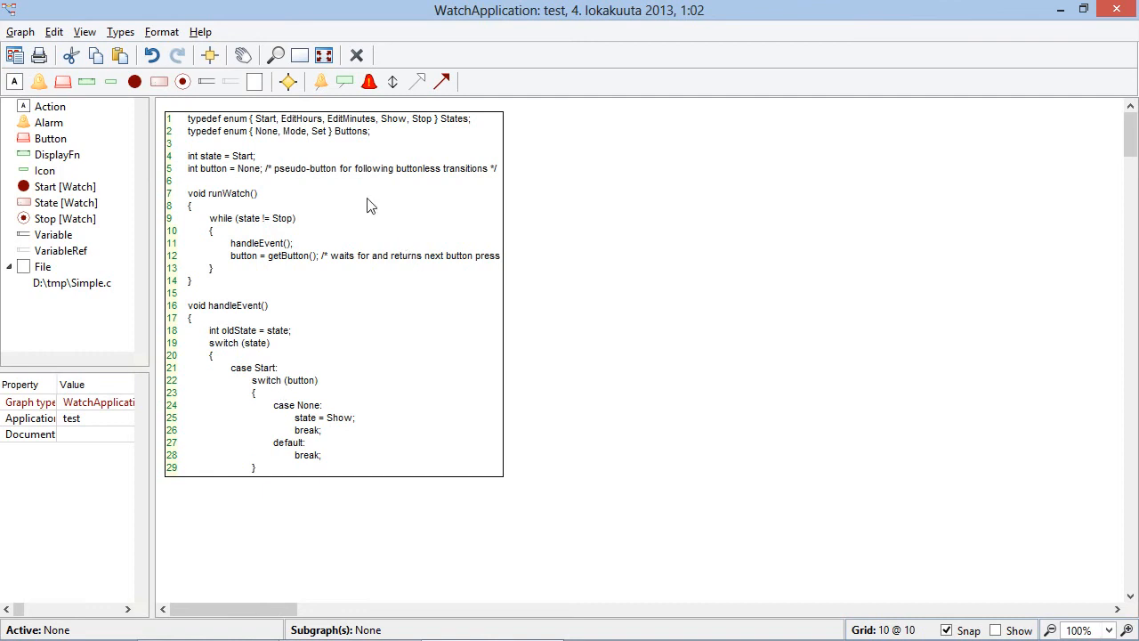
mouse_move(451, 265)
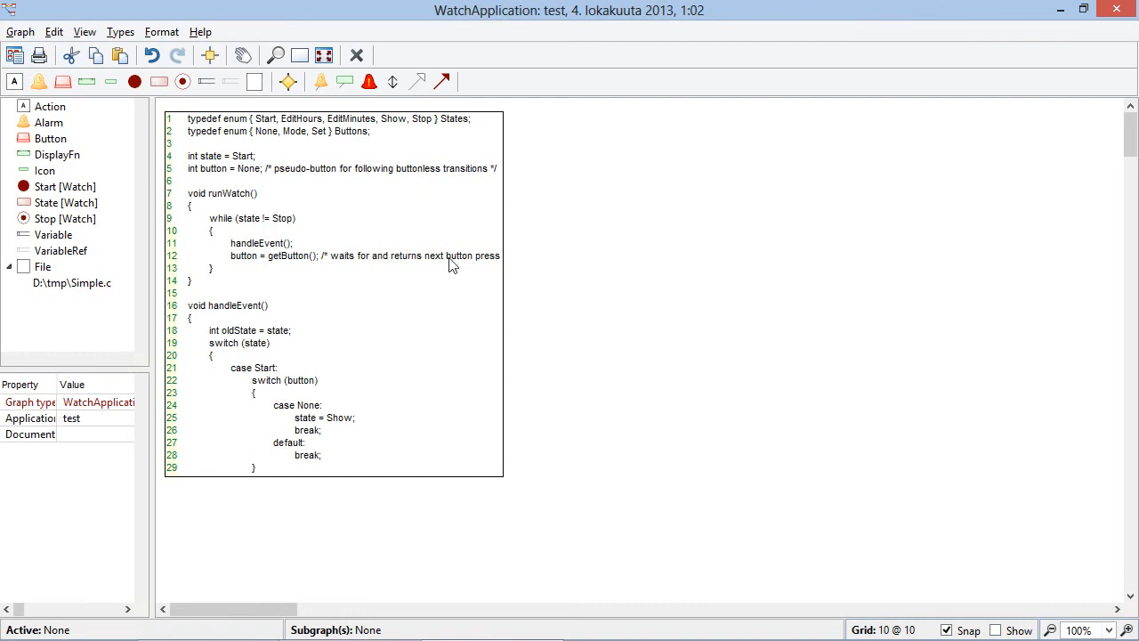
mouse_move(1037, 82)
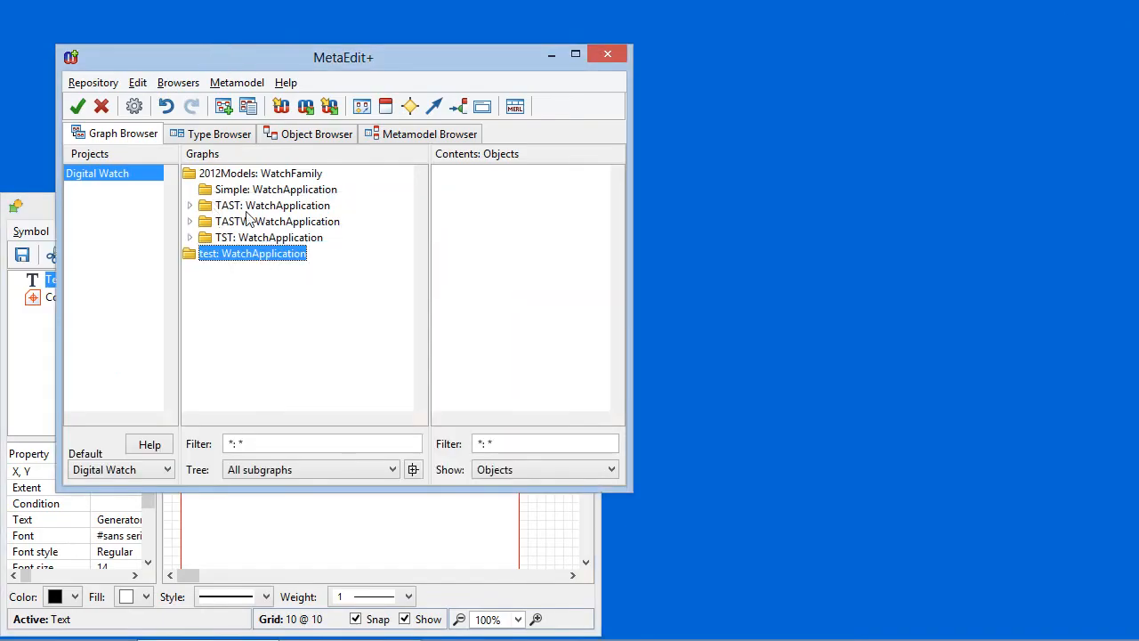
Open the Simple WatchApplication diagram and place an empty File object
double_click(276, 189)
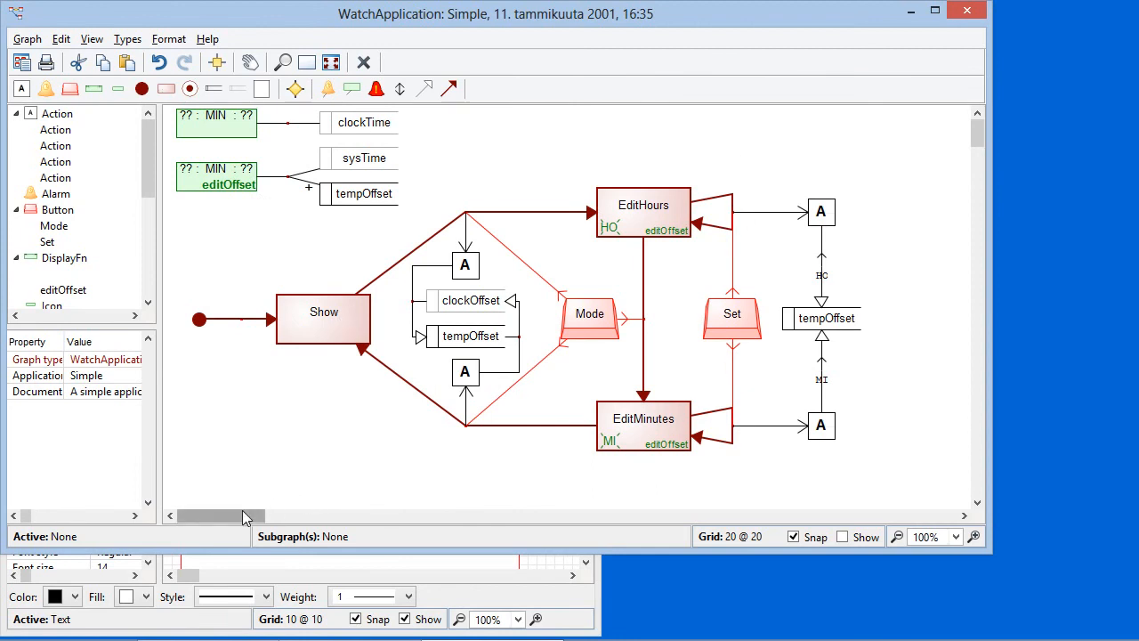
left_click_drag(245, 517, 267, 516)
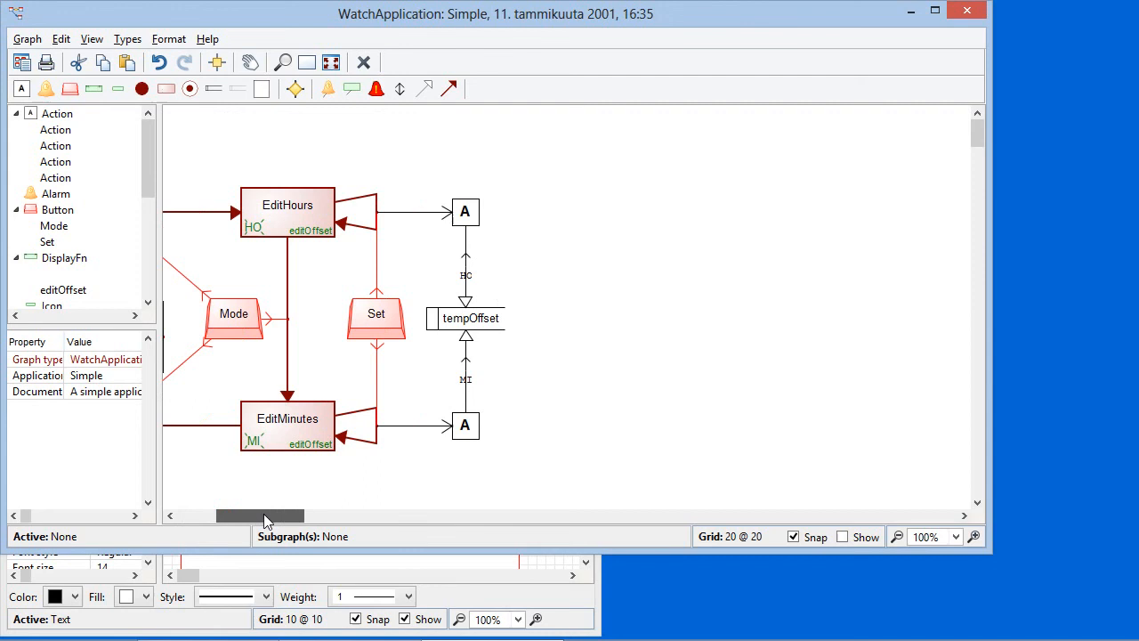
left_click(935, 10)
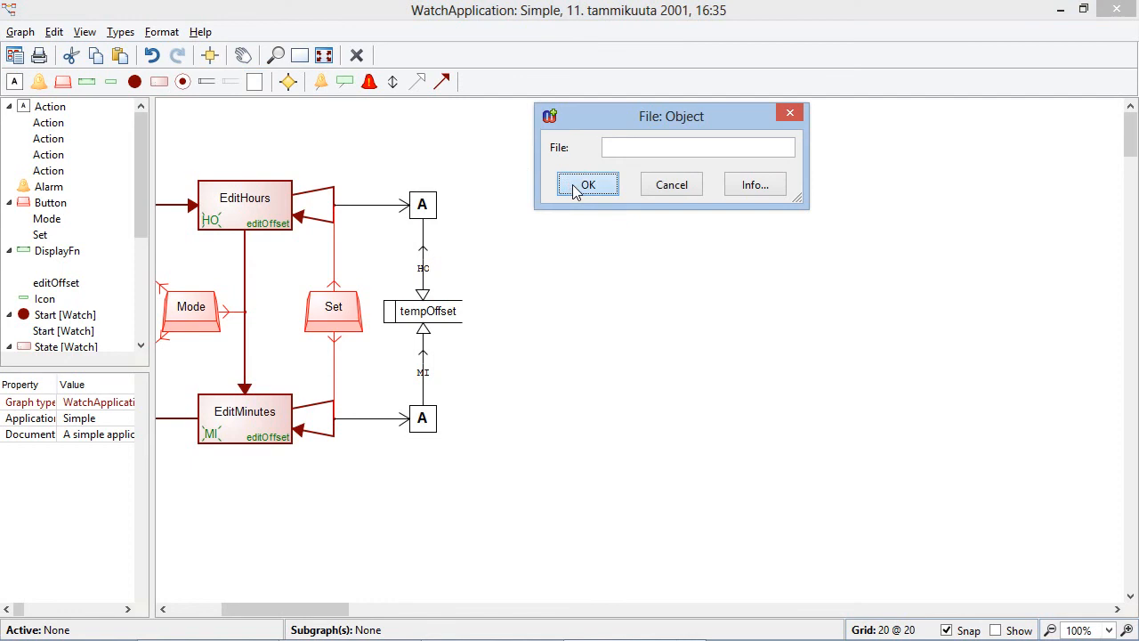
left_click(588, 184)
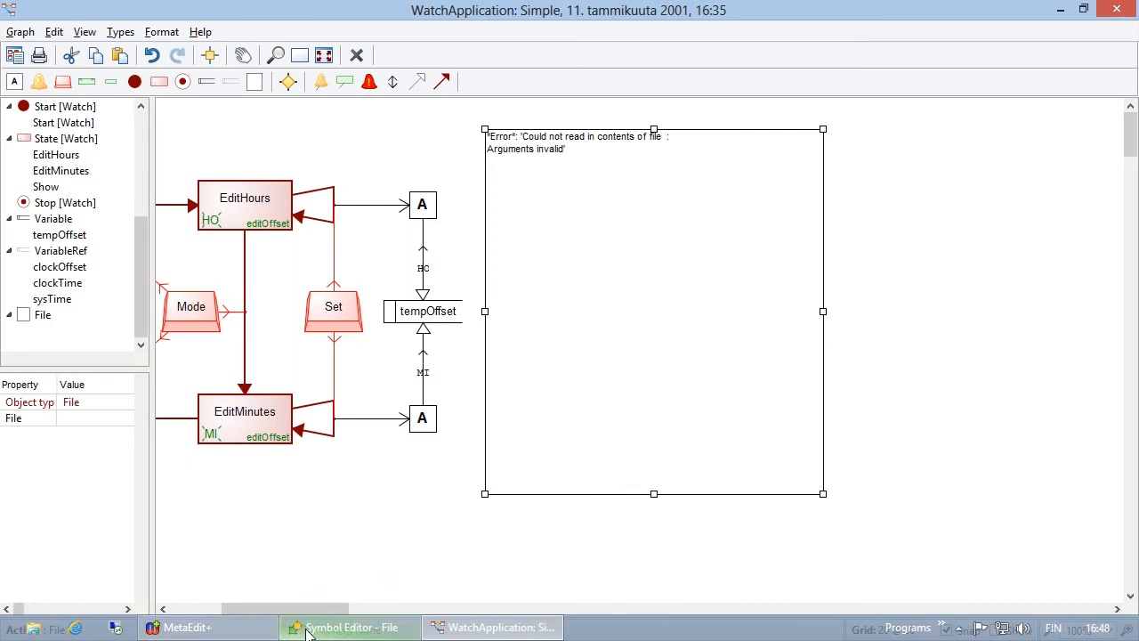
Replace the generator's file read with subreport 'C state machine' run
left_click(347, 628)
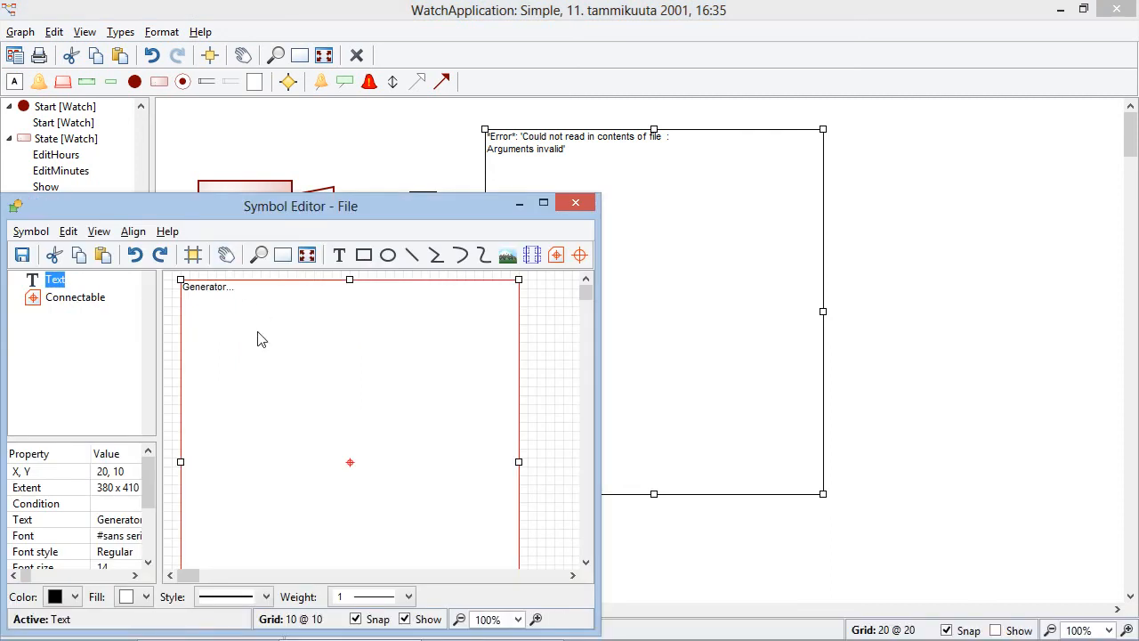
left_click(343, 330)
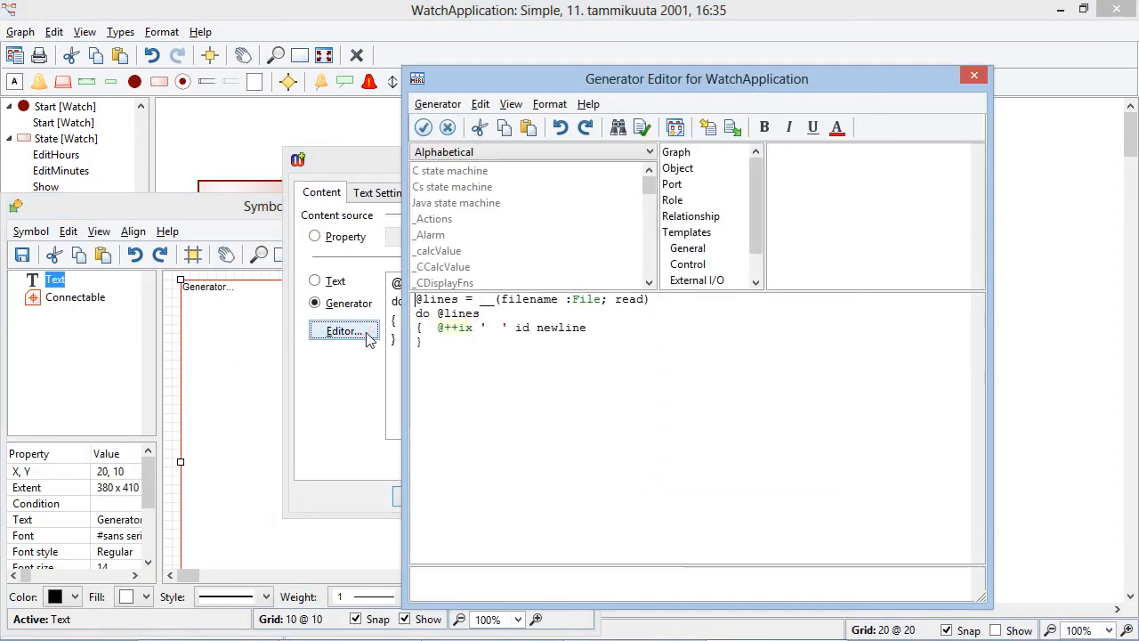
left_click(500, 299)
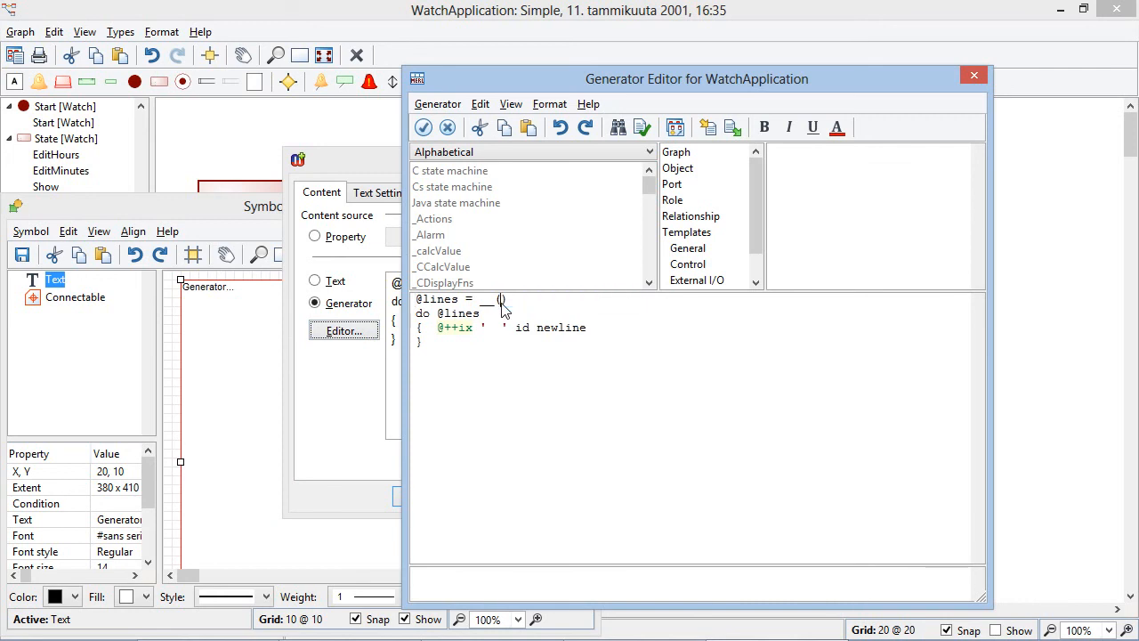
type("subreport '")
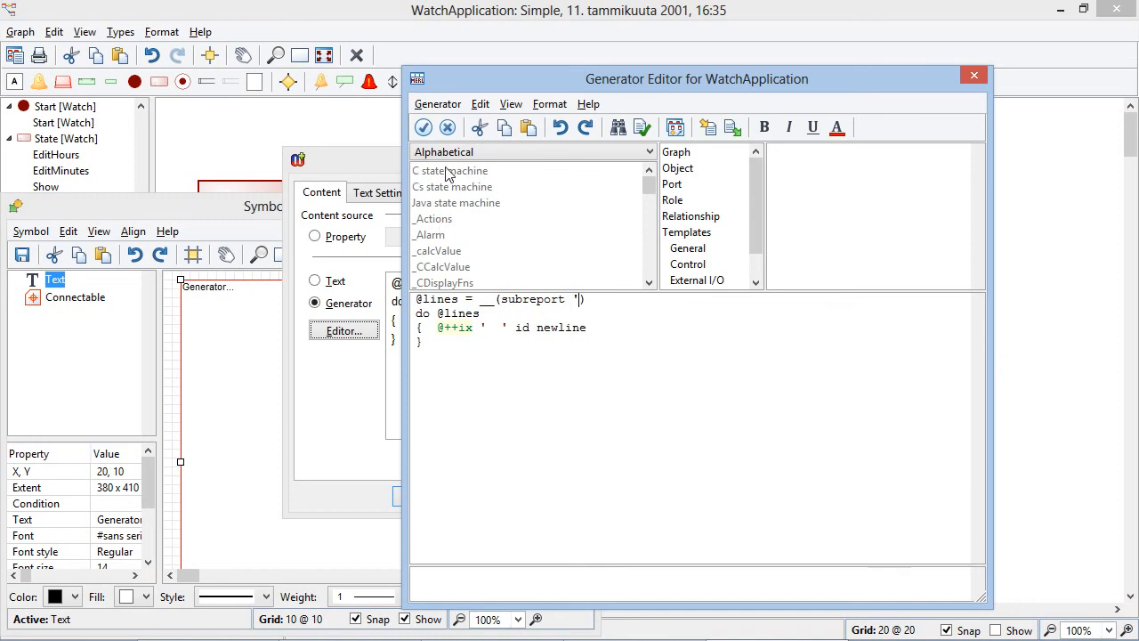
mouse_move(573, 312)
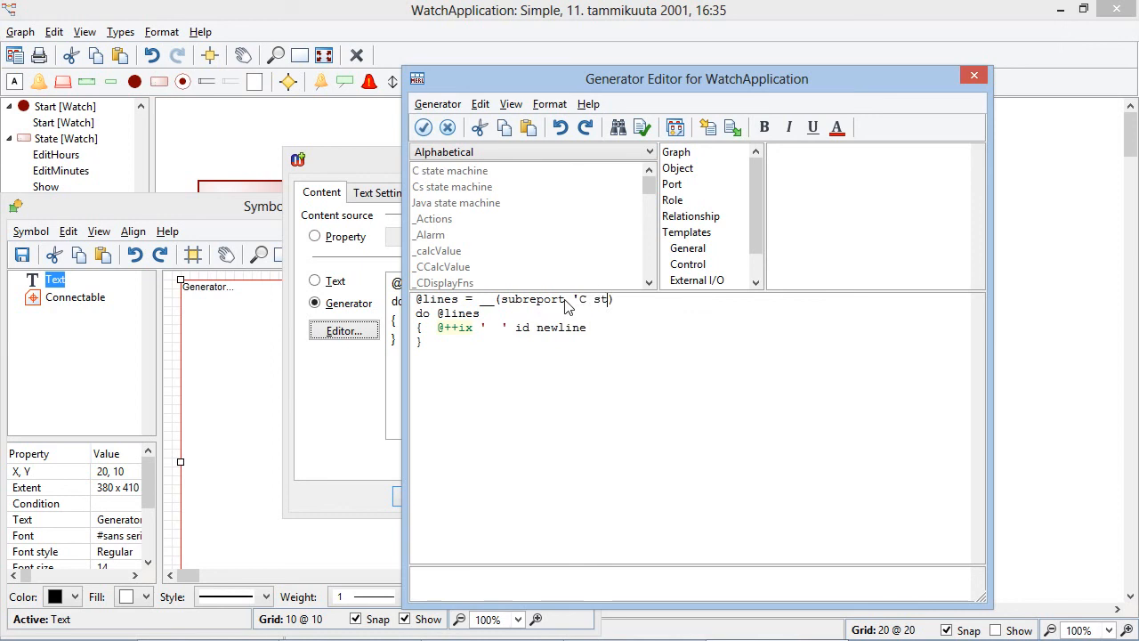
type("ate machine' r")
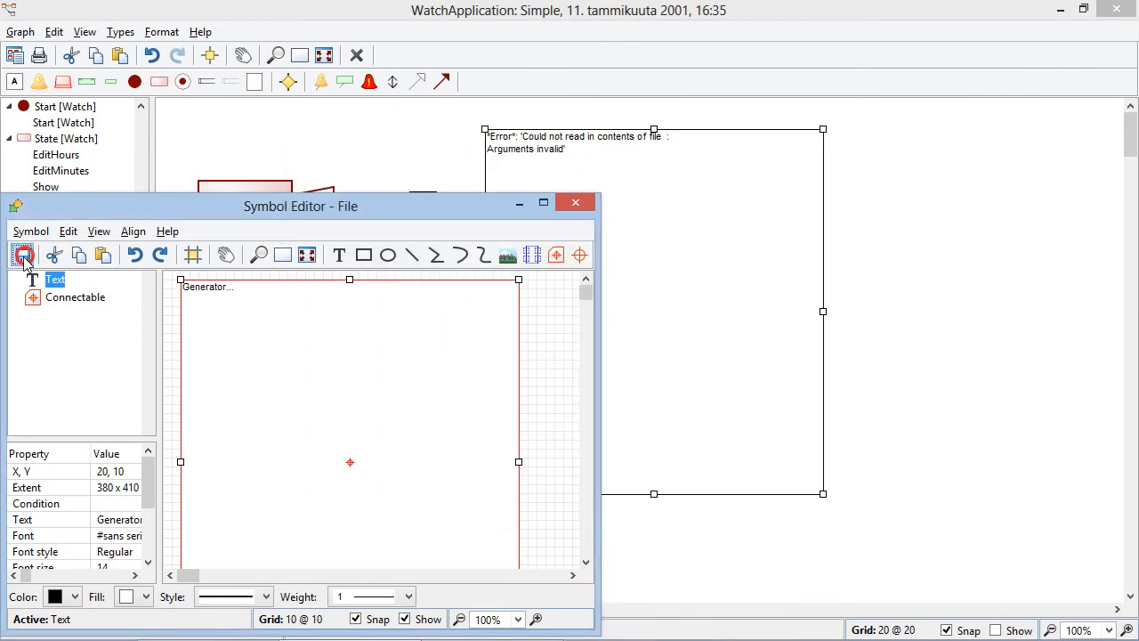
Save the File symbol, select the File object, then select the EditHours state for removal
left_click(575, 202)
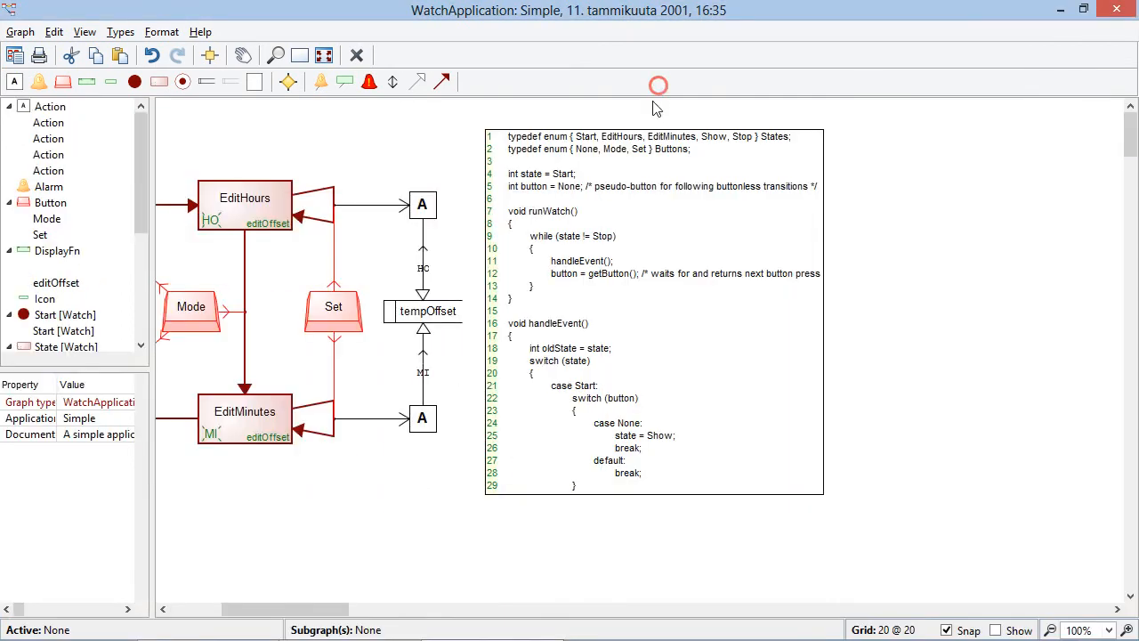
left_click(650, 311)
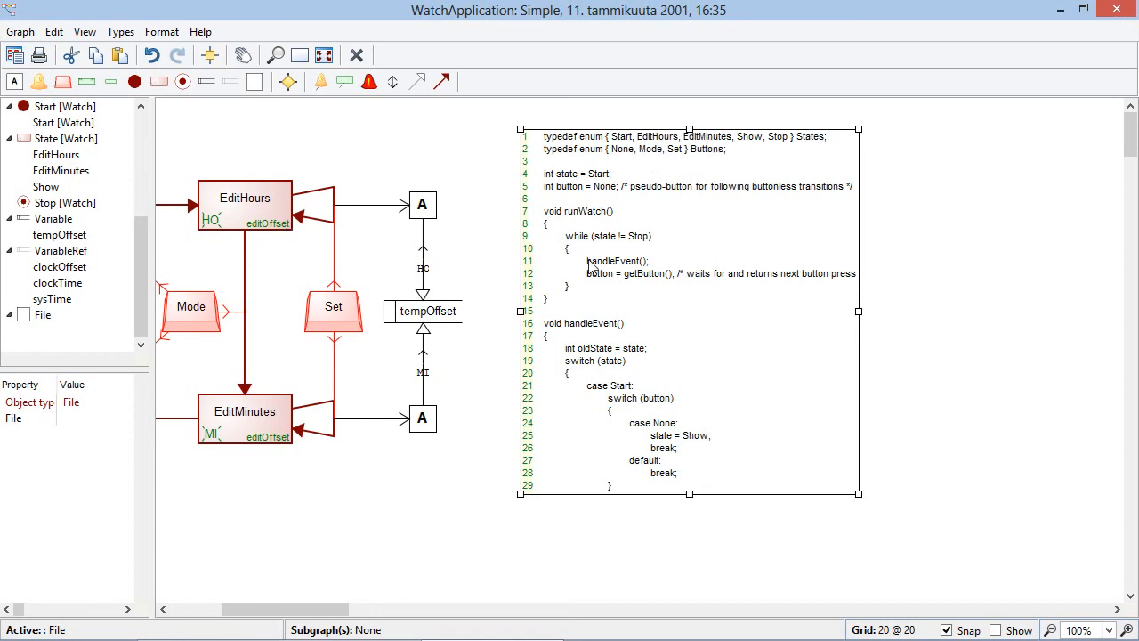
mouse_move(257, 291)
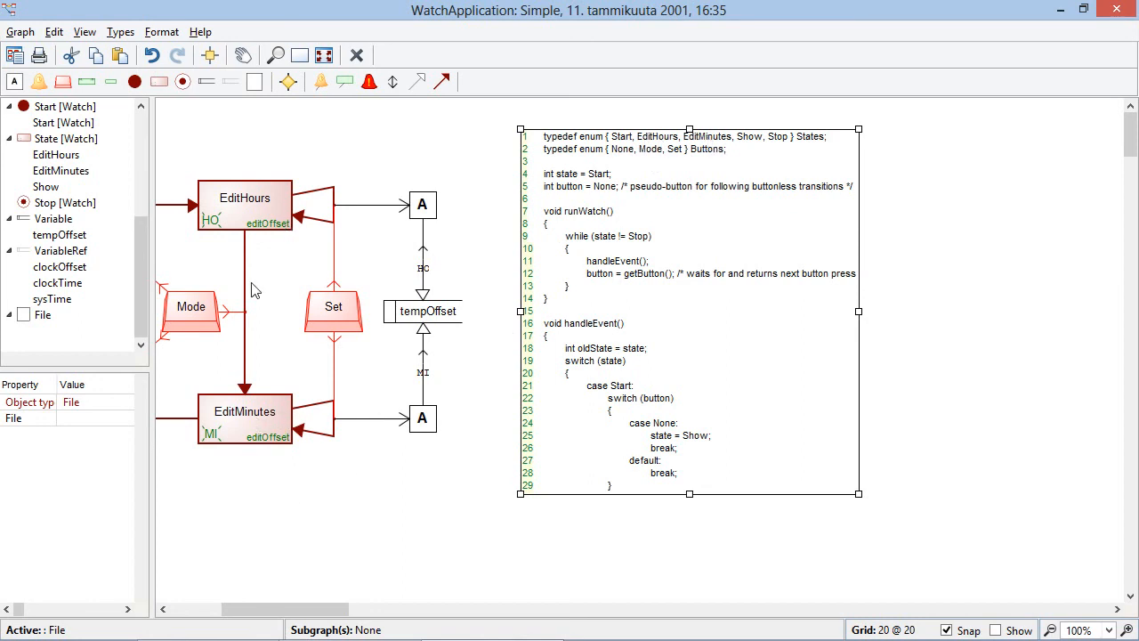
left_click(245, 197)
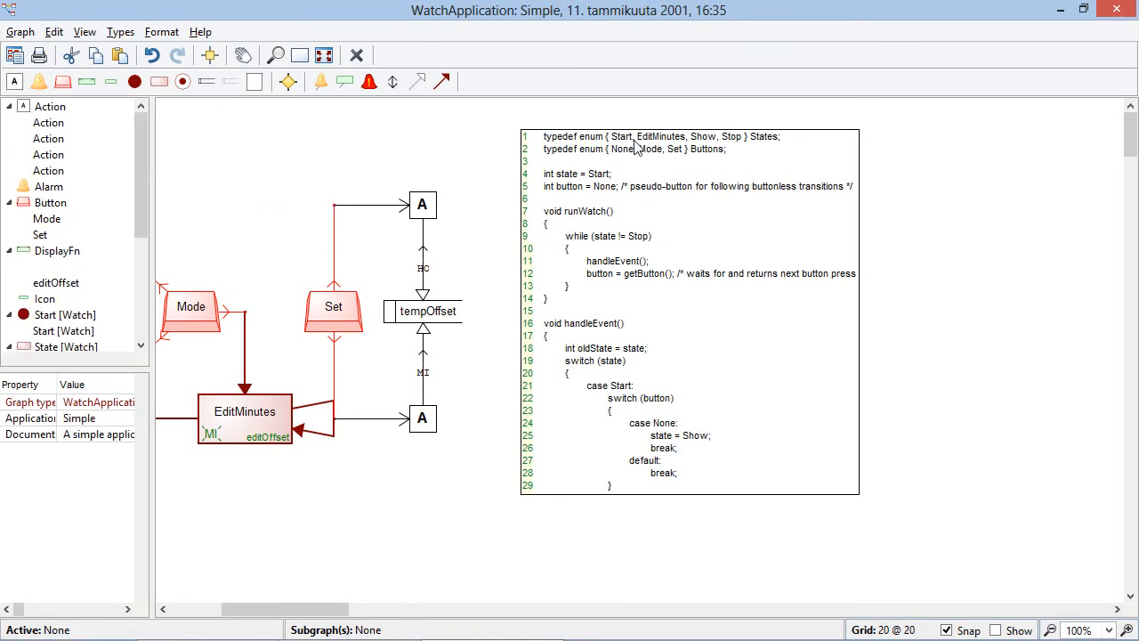
mouse_move(641, 178)
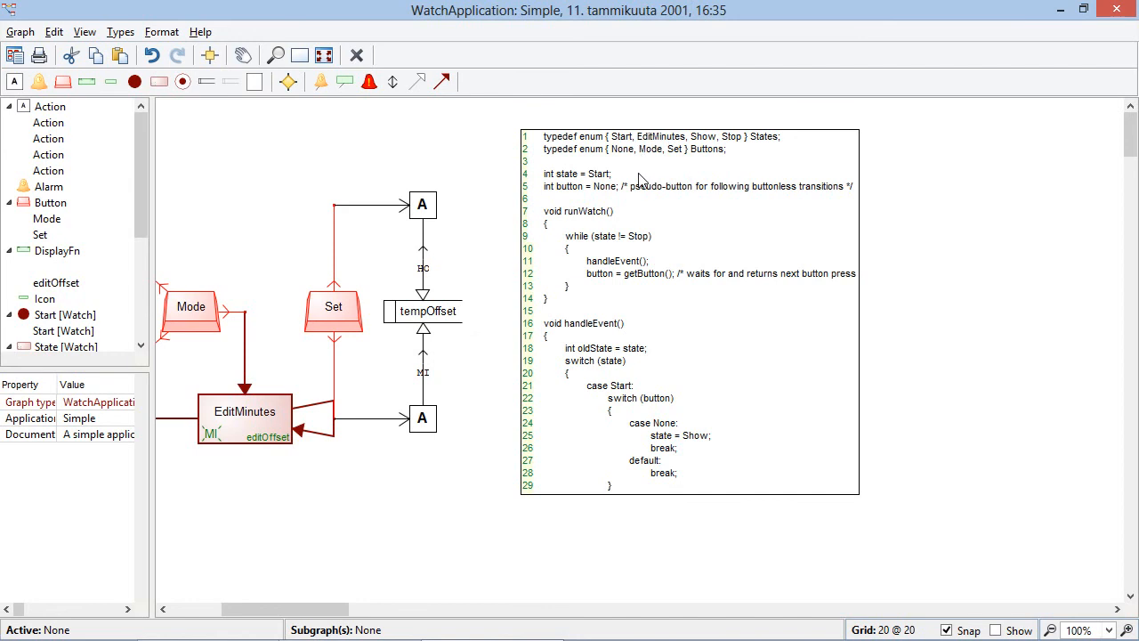
mouse_move(608, 197)
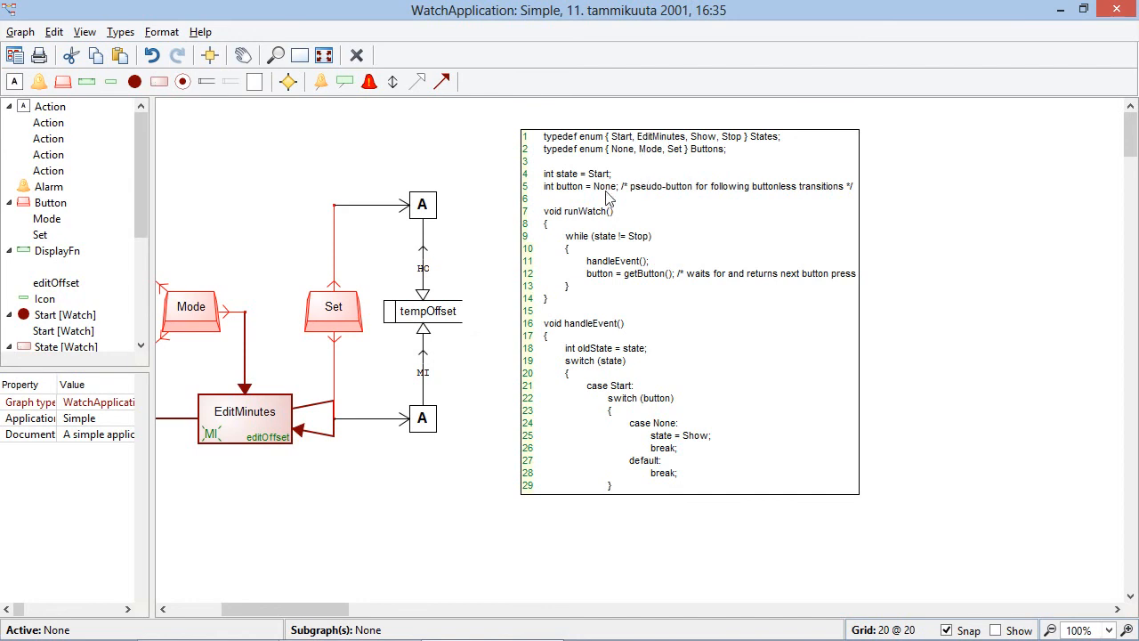
mouse_move(573, 237)
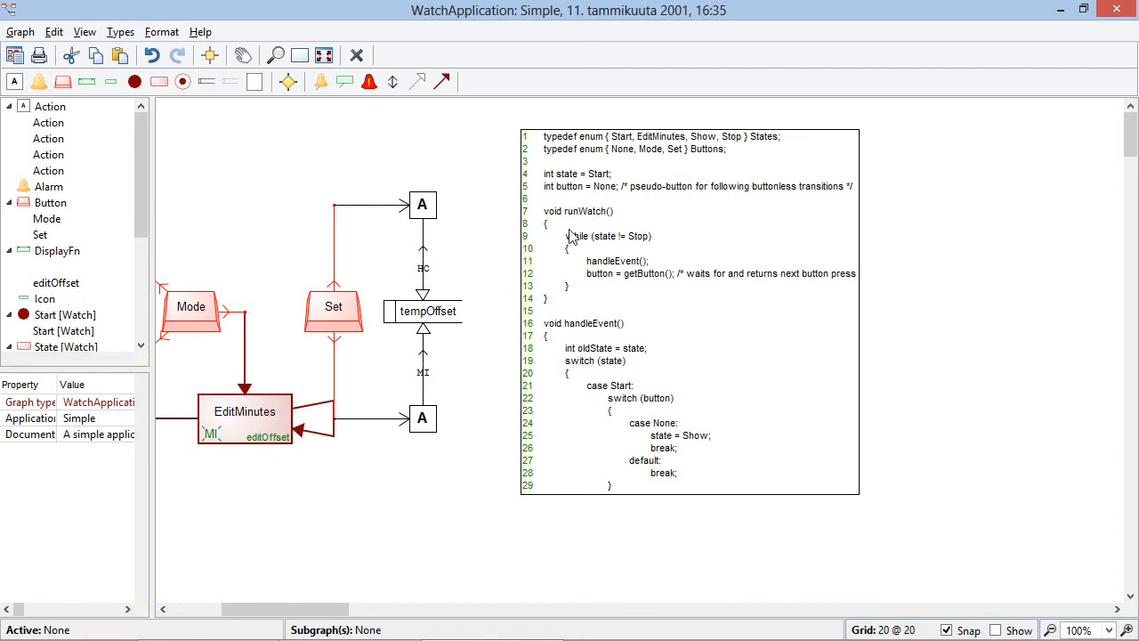
mouse_move(584, 239)
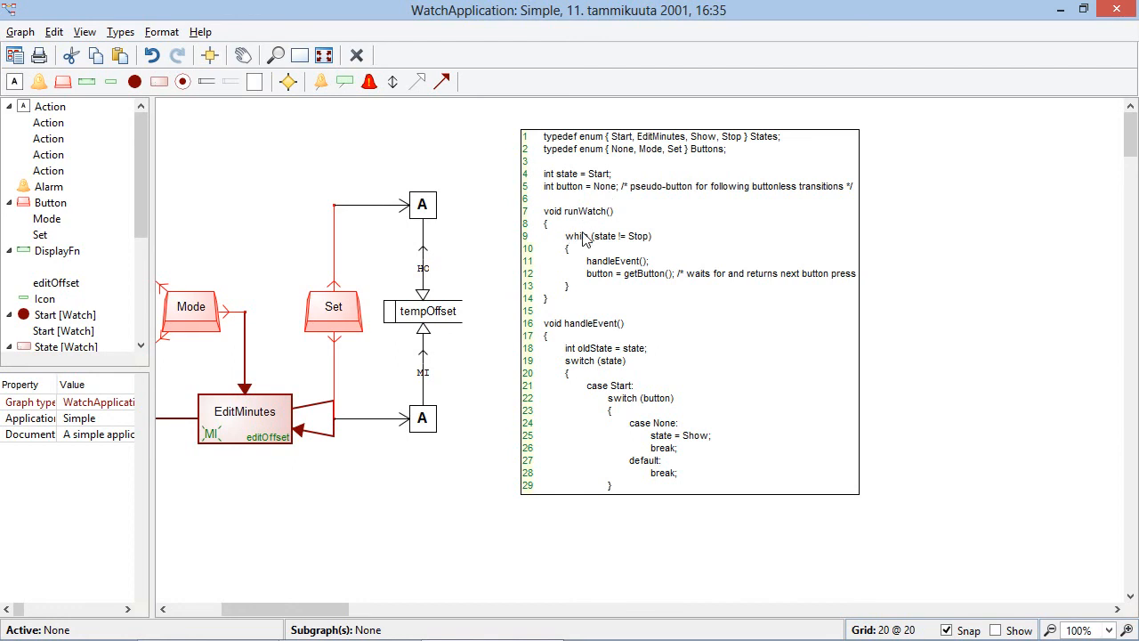
mouse_move(595, 239)
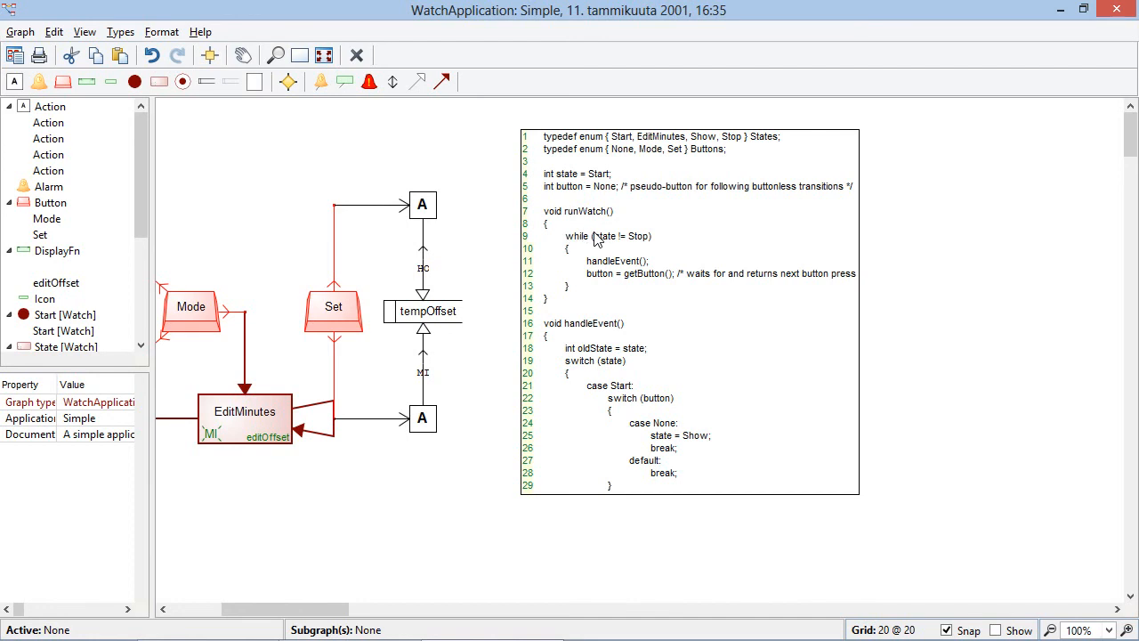